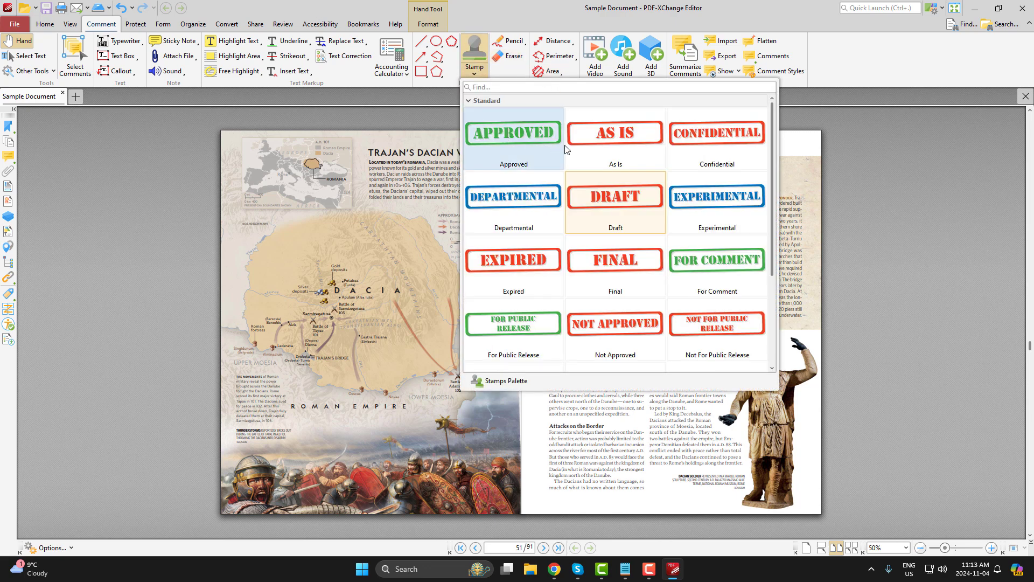
Place the Approved and Confidential stamps on the spread, then show the full Stamps Palette.
{"action": "left_click", "coordinate": [514, 132]}
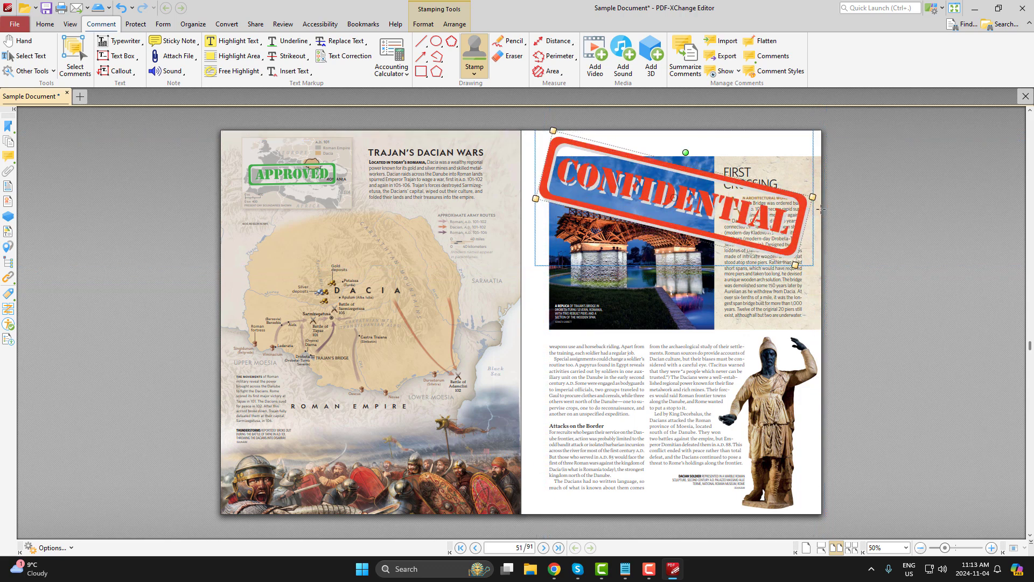
{"action": "left_click_drag", "start_coordinate": [686, 198], "coordinate": [949, 161]}
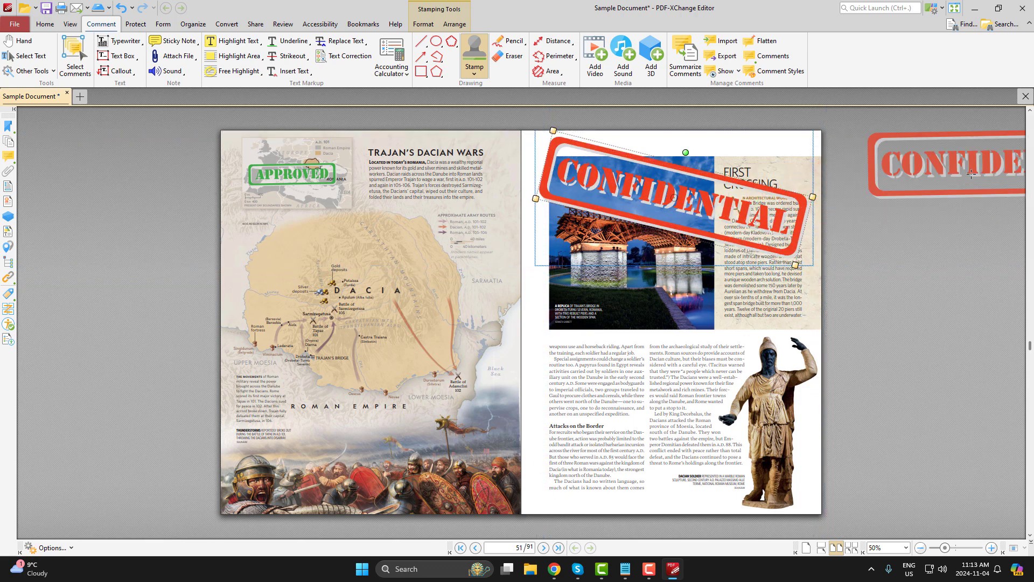
{"action": "left_click", "coordinate": [474, 56]}
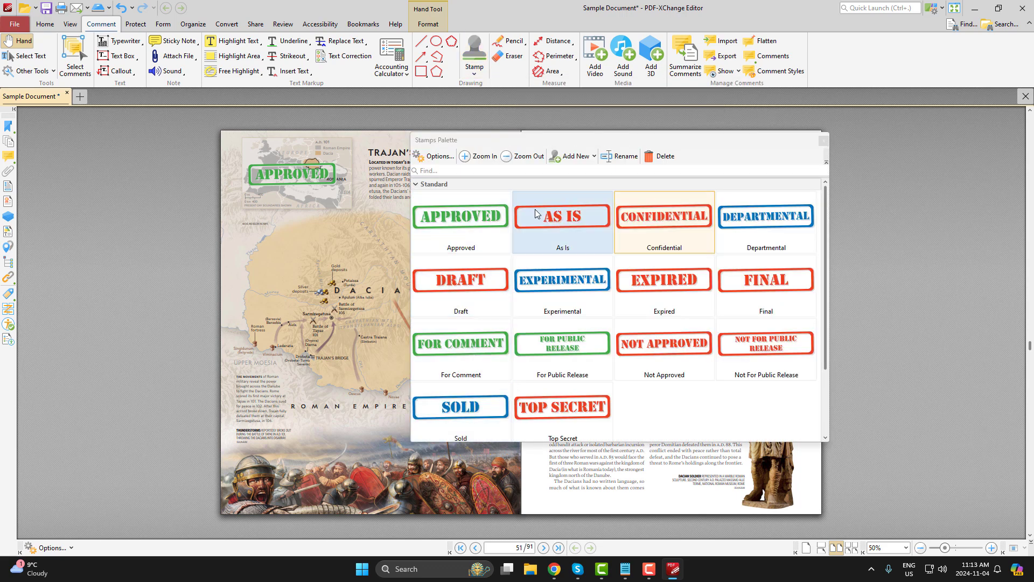
Create a stamp from editor.icon.png and place it at the bottom of both pages.
{"action": "left_click", "coordinate": [575, 156]}
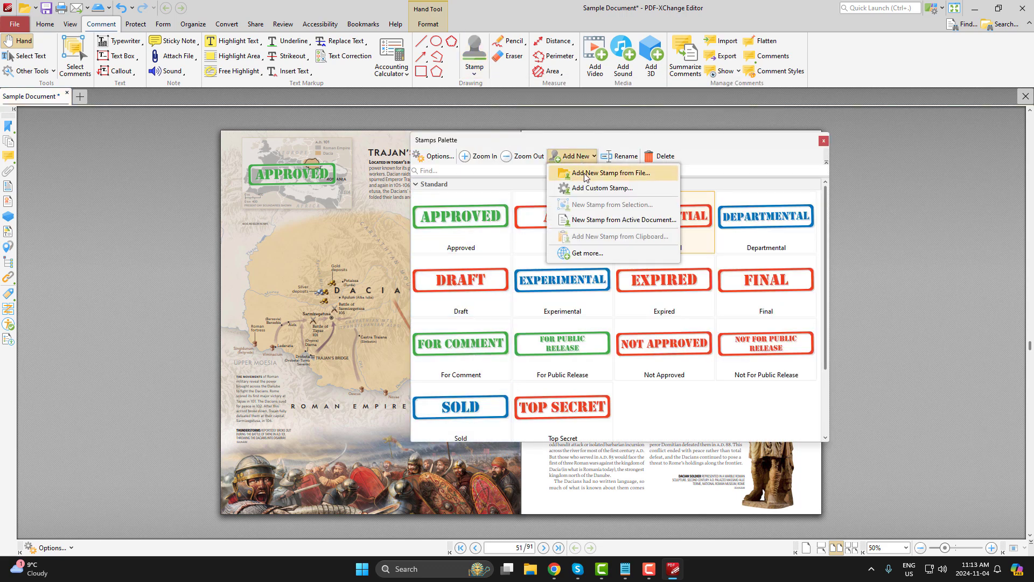
{"action": "left_click", "coordinate": [612, 172]}
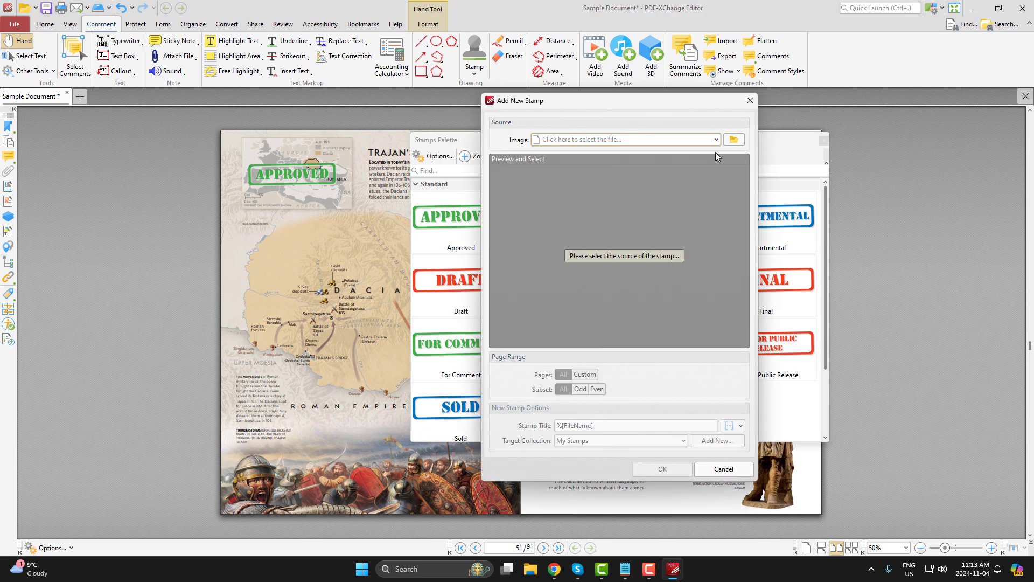
{"action": "left_click", "coordinate": [734, 139]}
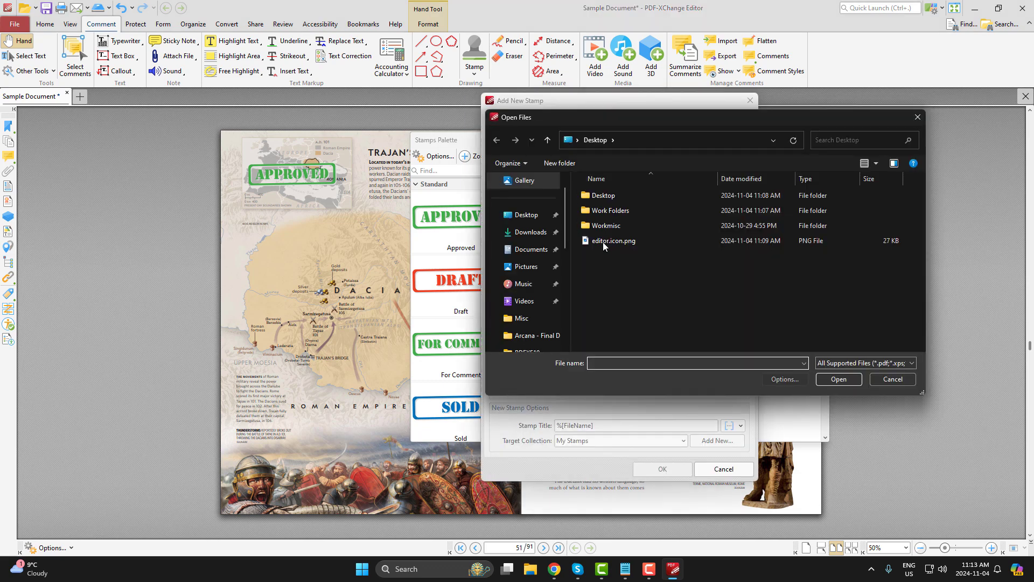
{"action": "mouse_move", "coordinate": [611, 240]}
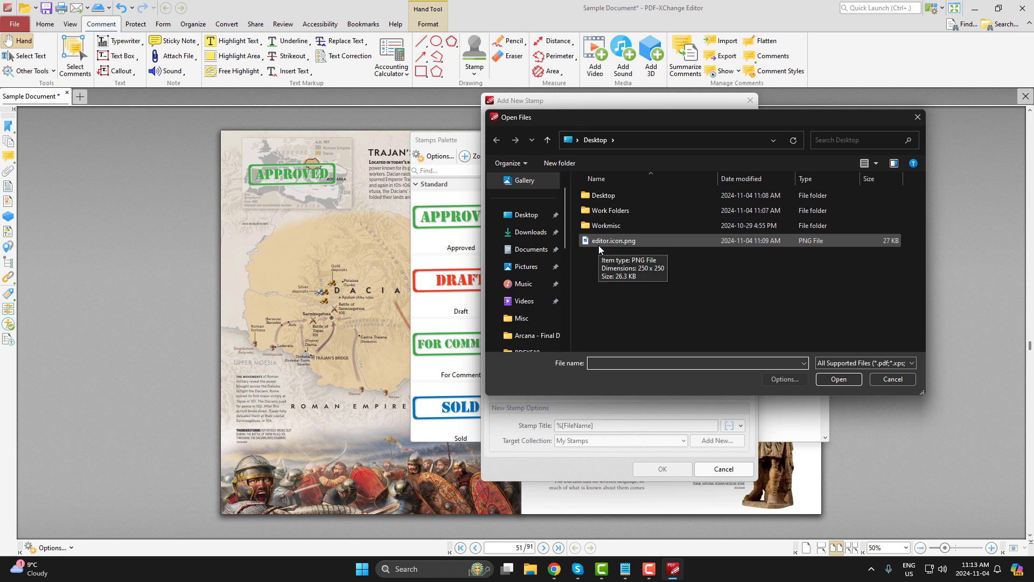
{"action": "left_click", "coordinate": [838, 379]}
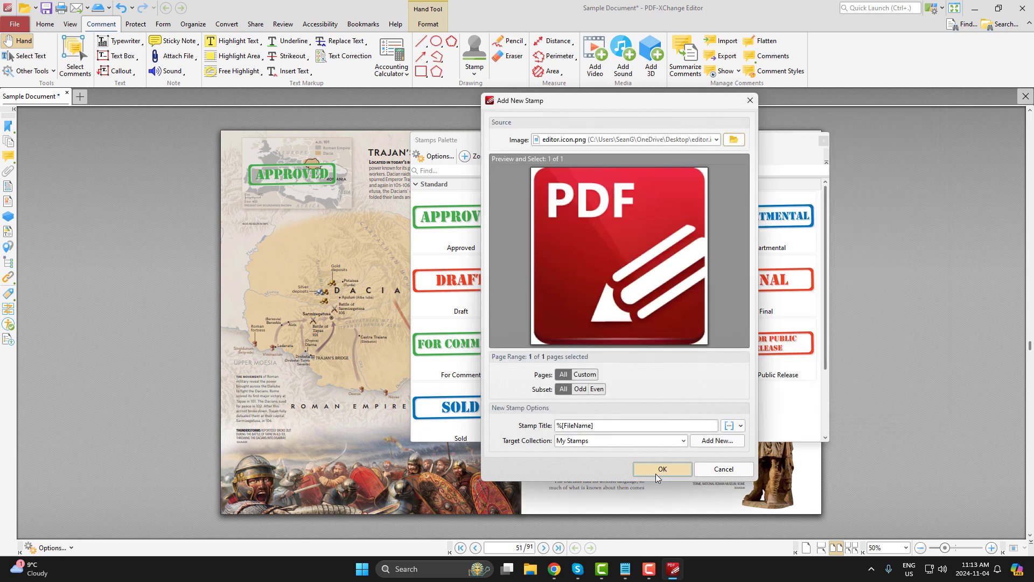
{"action": "left_click", "coordinate": [662, 469]}
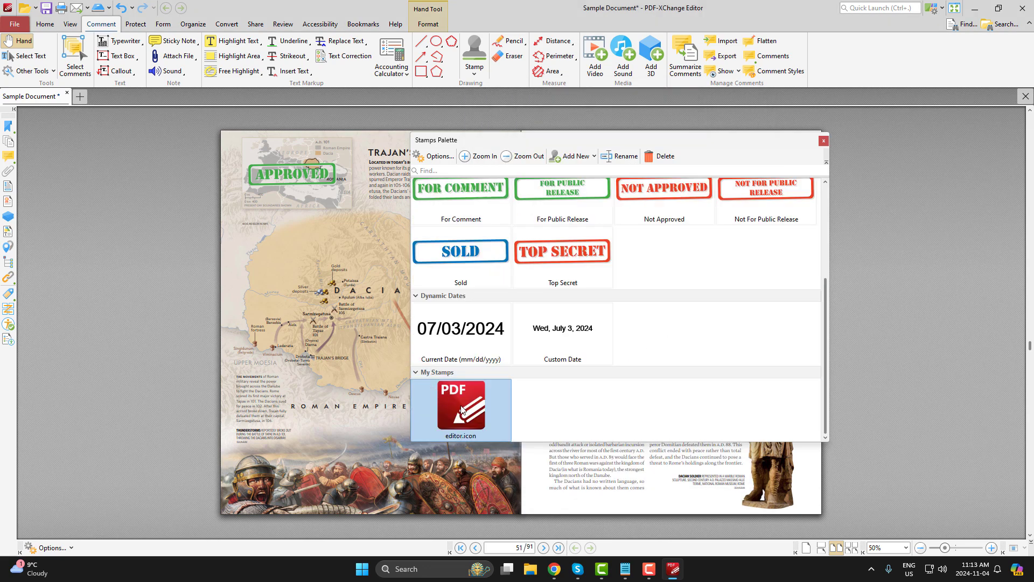
{"action": "left_click", "coordinate": [460, 405]}
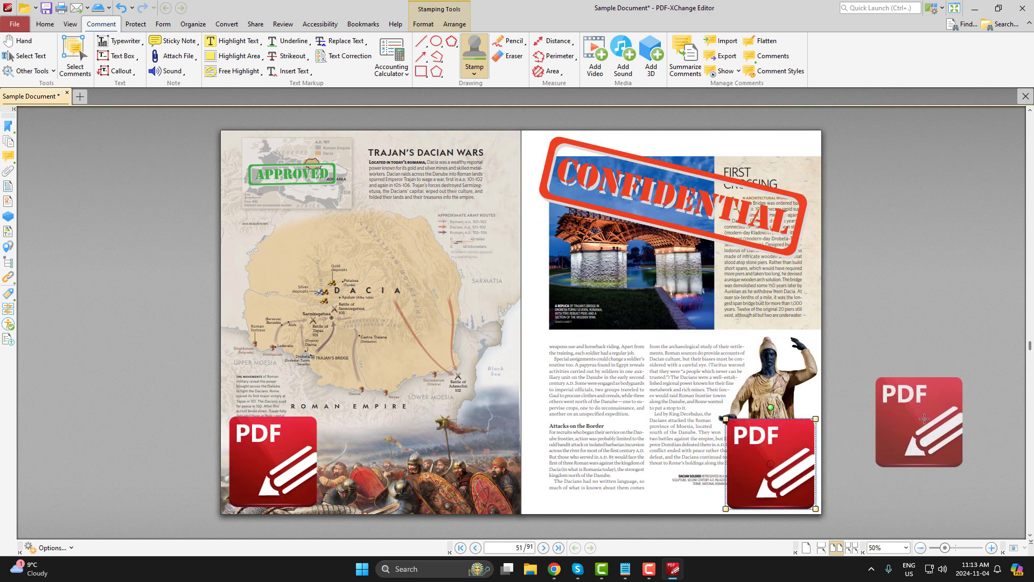
{"action": "left_click", "coordinate": [21, 41]}
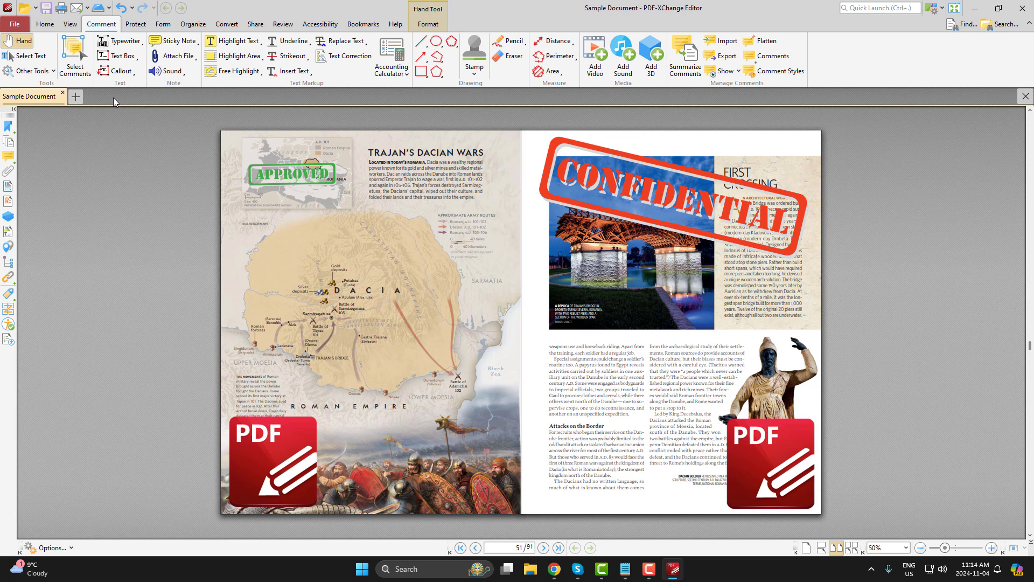
{"action": "mouse_move", "coordinate": [134, 94]}
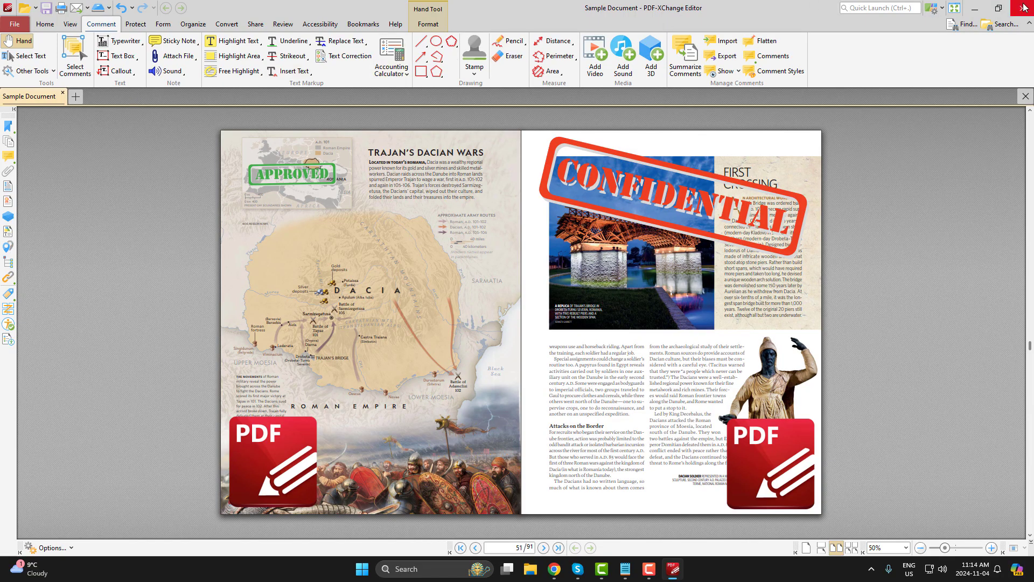
Close PDF-XChange Editor before searching for the PDFXEditor 3.0 settings folder.
{"action": "left_click", "coordinate": [1025, 8]}
{"action": "type", "text": "%appdata%\\Tracker Software\\PDFXEditor\\3.0"}
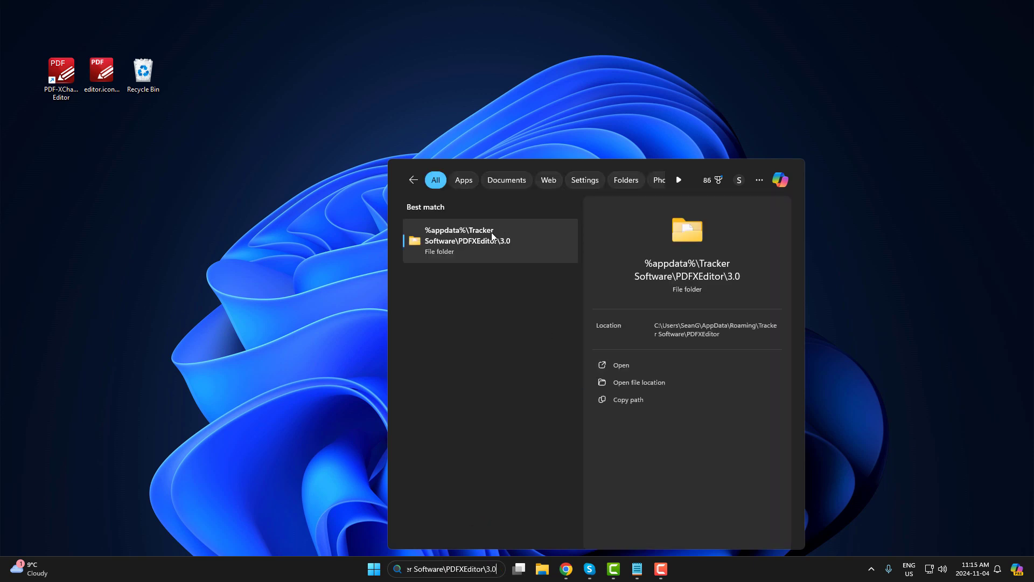
{"action": "mouse_move", "coordinate": [491, 240]}
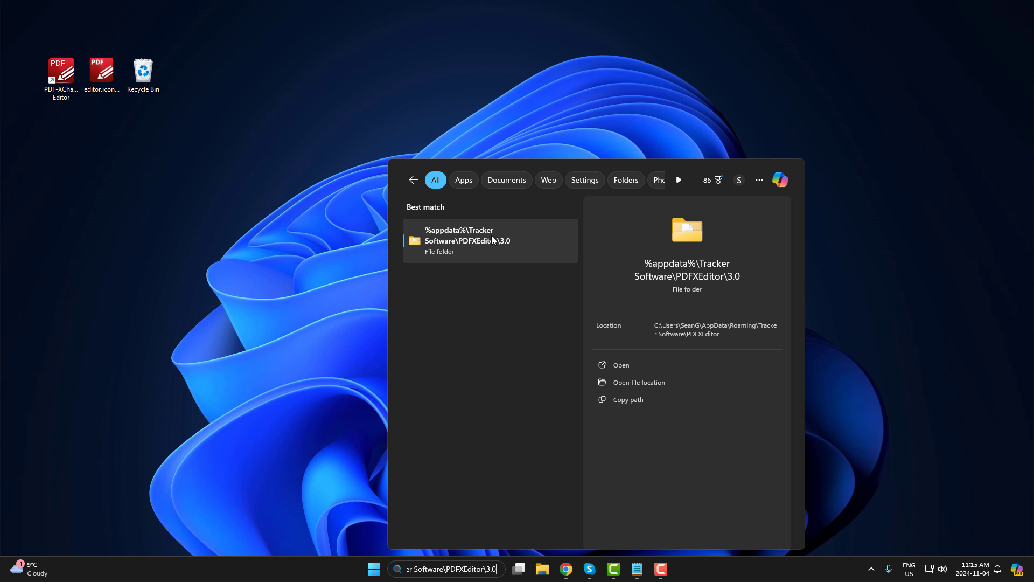
Move the stamp PDF from the PDFXEditor 3.0 Stamps folder to the desktop and close Explorer.
{"action": "left_click", "coordinate": [620, 364]}
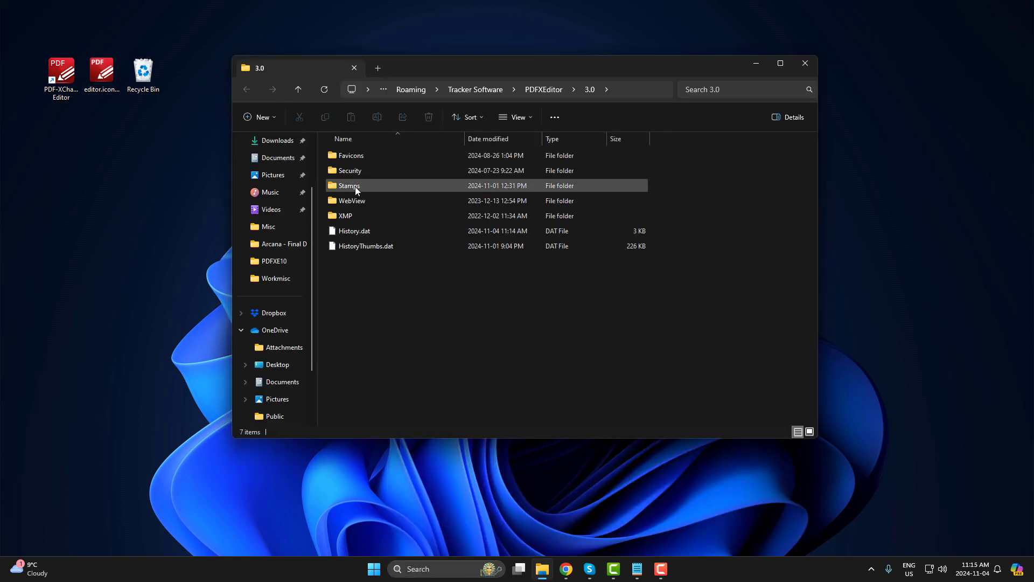
{"action": "double_click", "coordinate": [348, 185]}
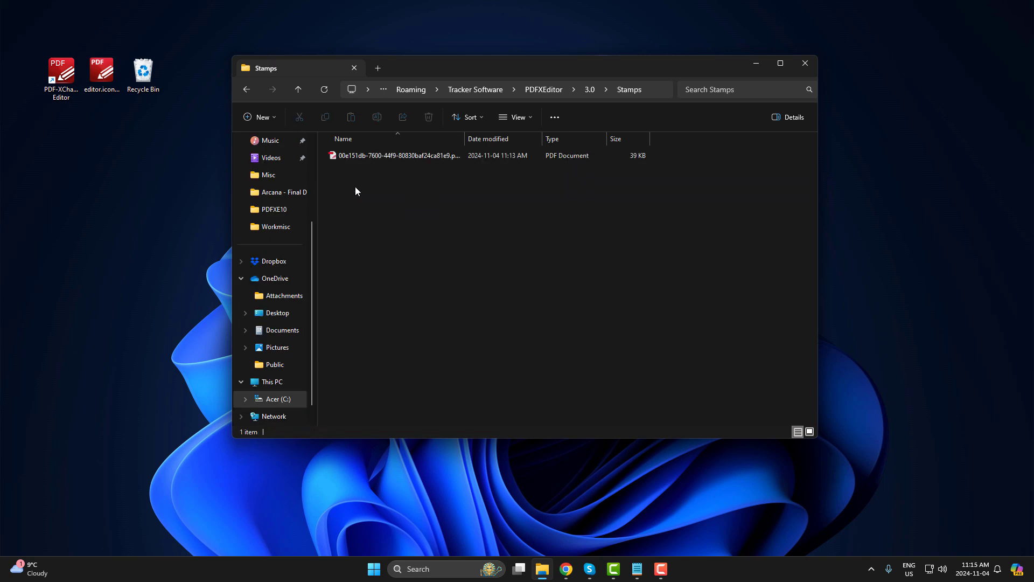
{"action": "left_click", "coordinate": [395, 155]}
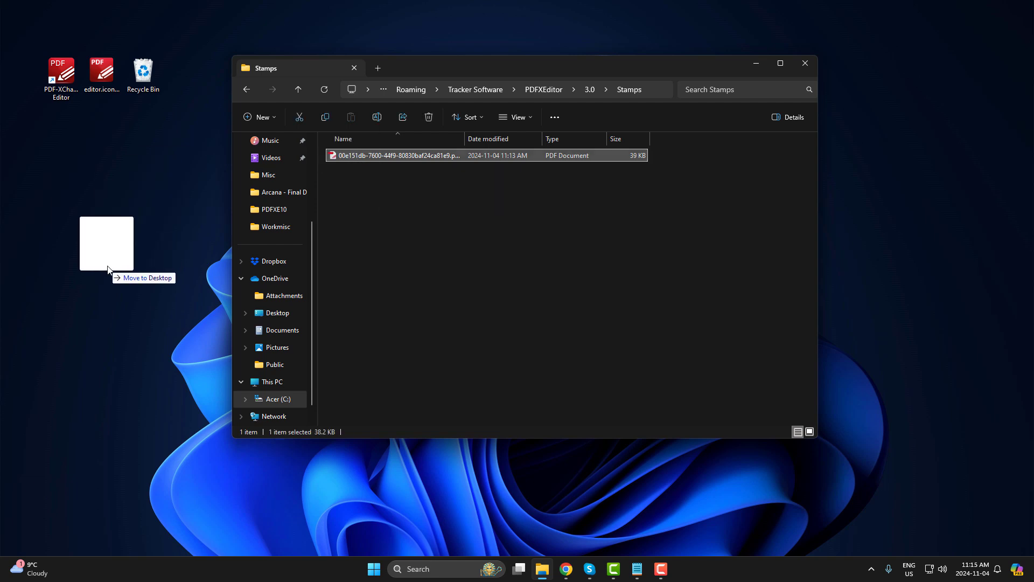
{"action": "left_click_drag", "start_coordinate": [396, 155], "coordinate": [103, 247]}
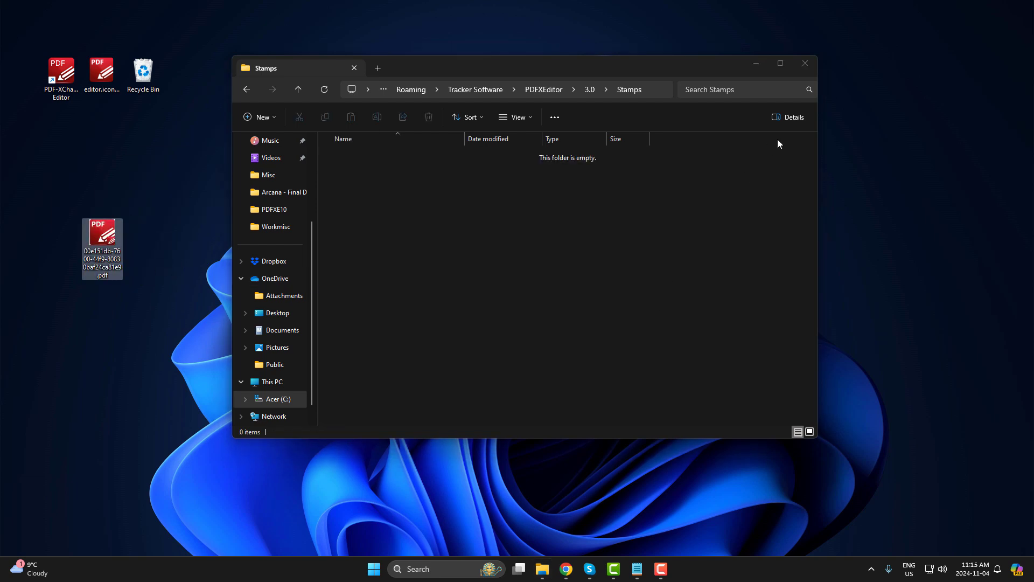
{"action": "left_click", "coordinate": [805, 62]}
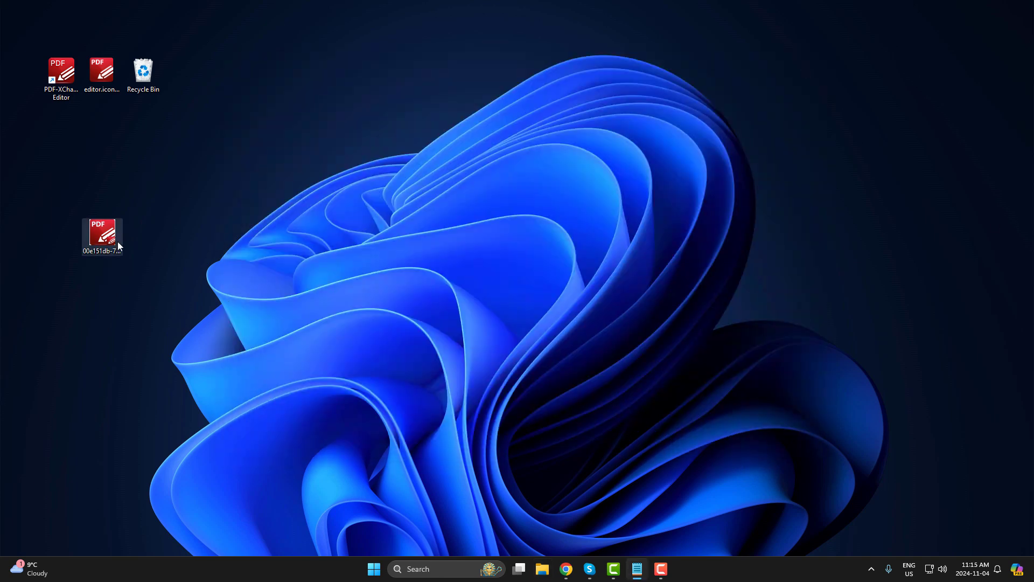
Open the desktop stamp PDF and draw text field Text1 across the logo.
{"action": "double_click", "coordinate": [102, 236]}
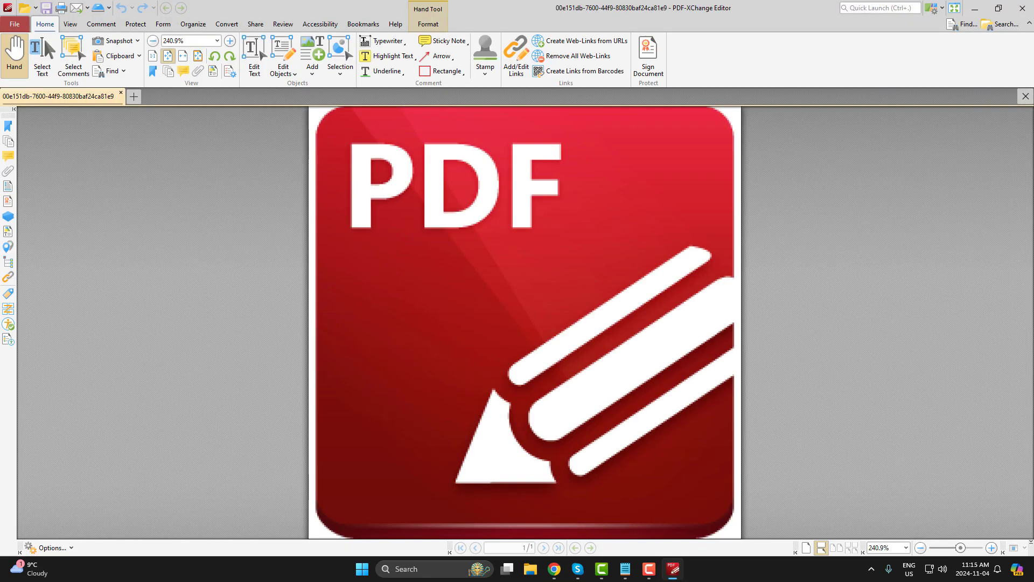
{"action": "mouse_move", "coordinate": [731, 193]}
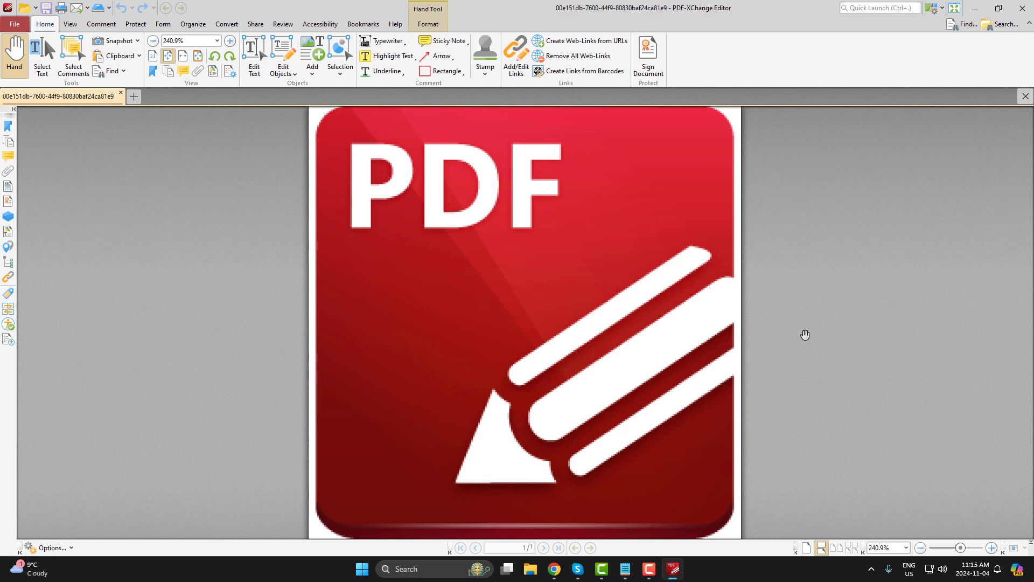
{"action": "mouse_move", "coordinate": [793, 335]}
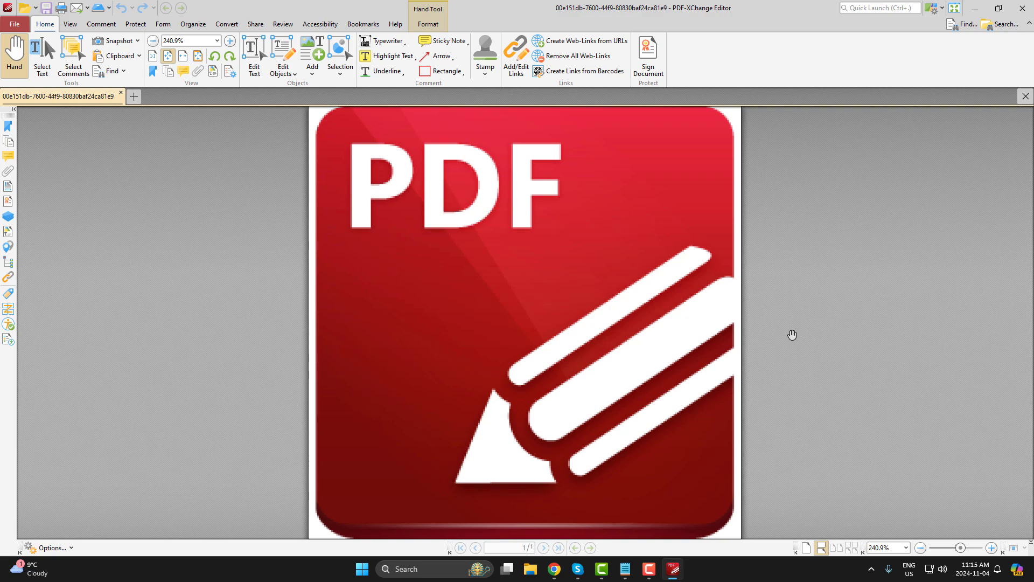
{"action": "left_click", "coordinate": [163, 24]}
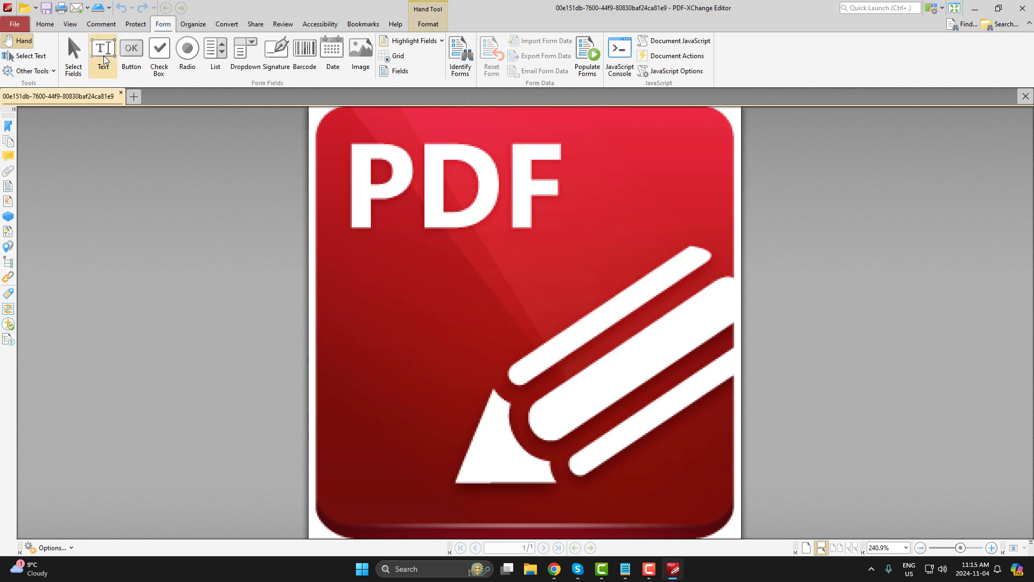
{"action": "left_click_drag", "start_coordinate": [352, 276], "coordinate": [610, 311]}
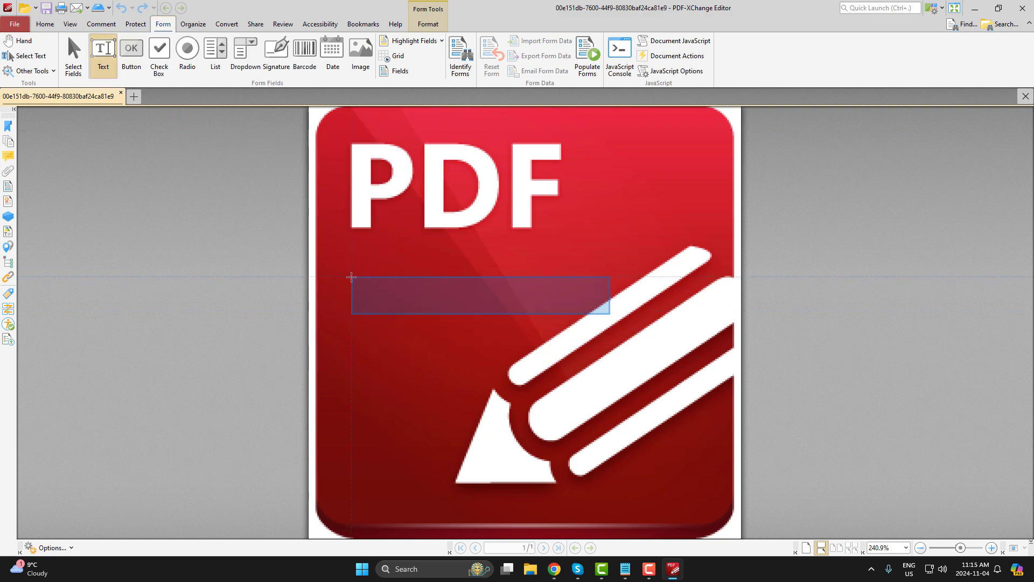
{"action": "left_click", "coordinate": [385, 57]}
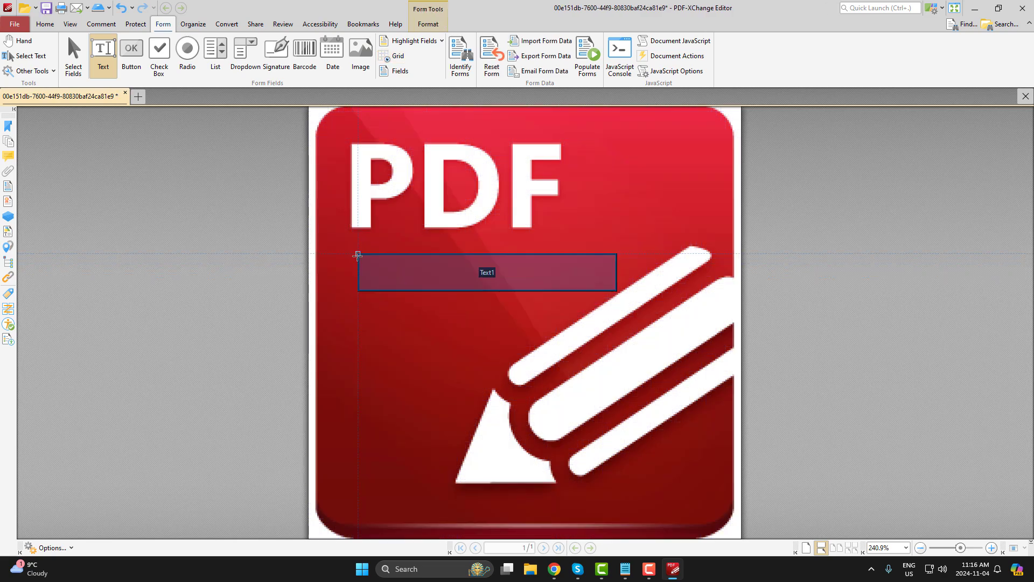
{"action": "left_click", "coordinate": [73, 56]}
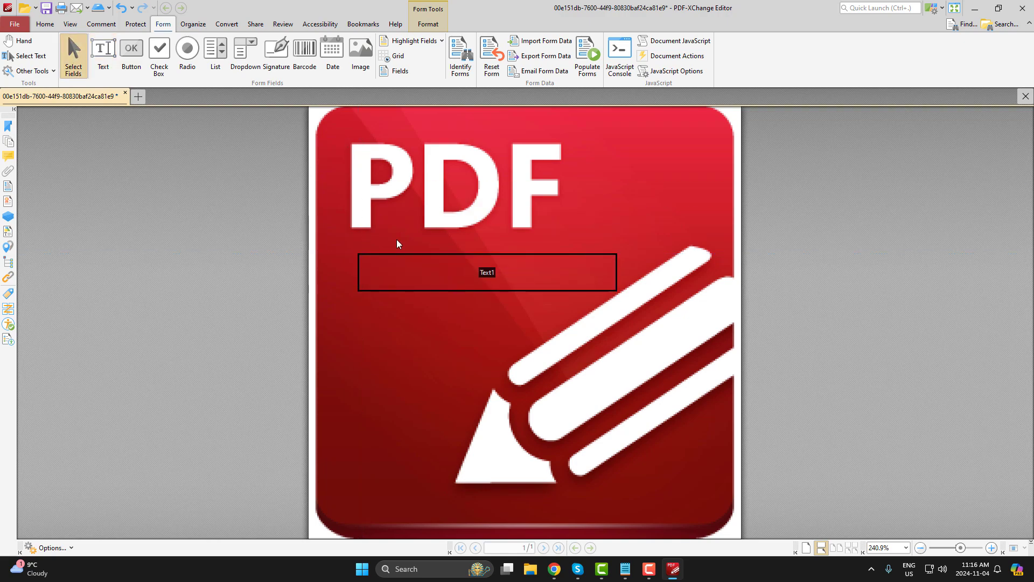
Open Text1's properties and set its stroke colour to None.
{"action": "right_click", "coordinate": [487, 271]}
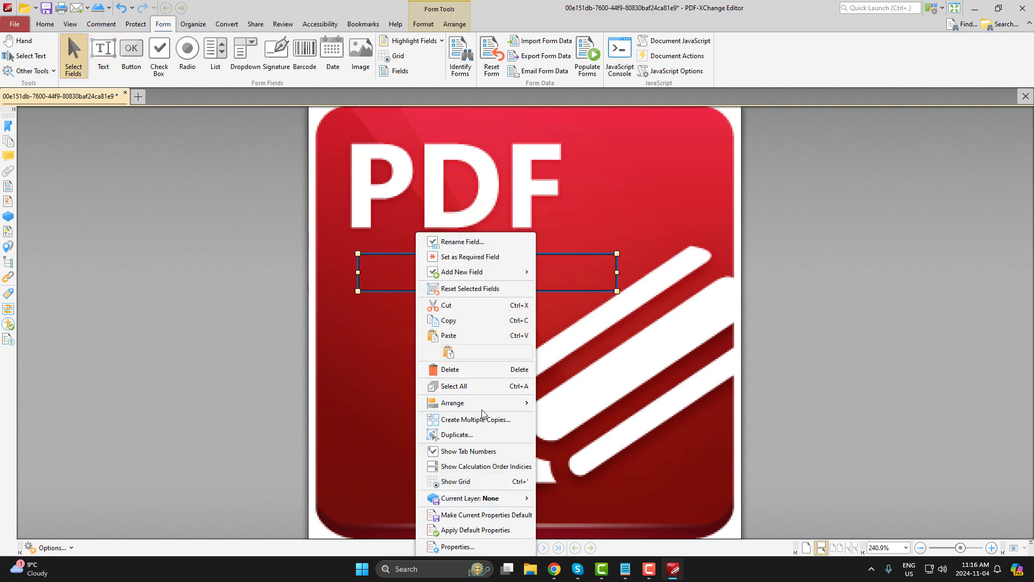
{"action": "left_click", "coordinate": [456, 546]}
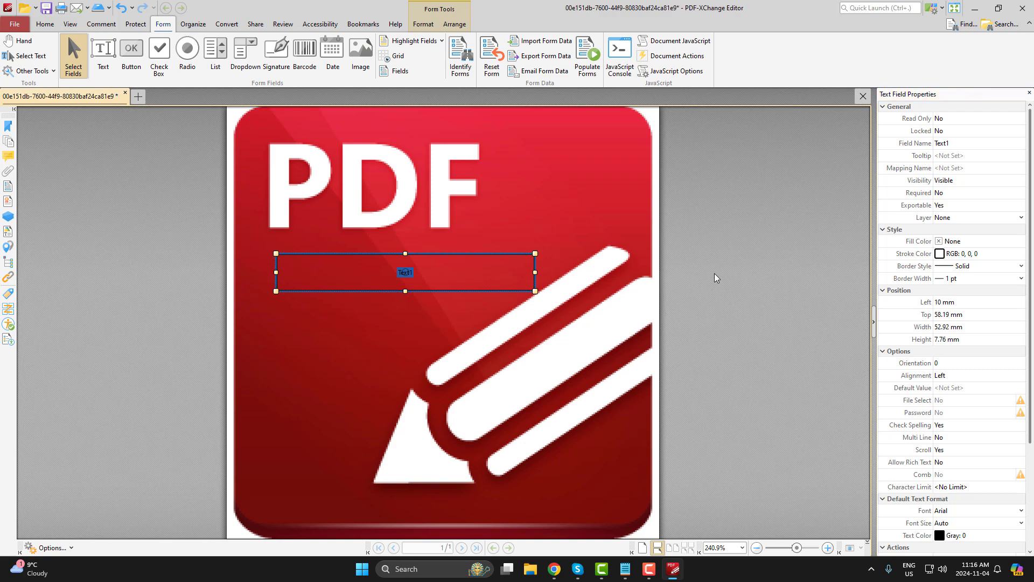
{"action": "mouse_move", "coordinate": [706, 276]}
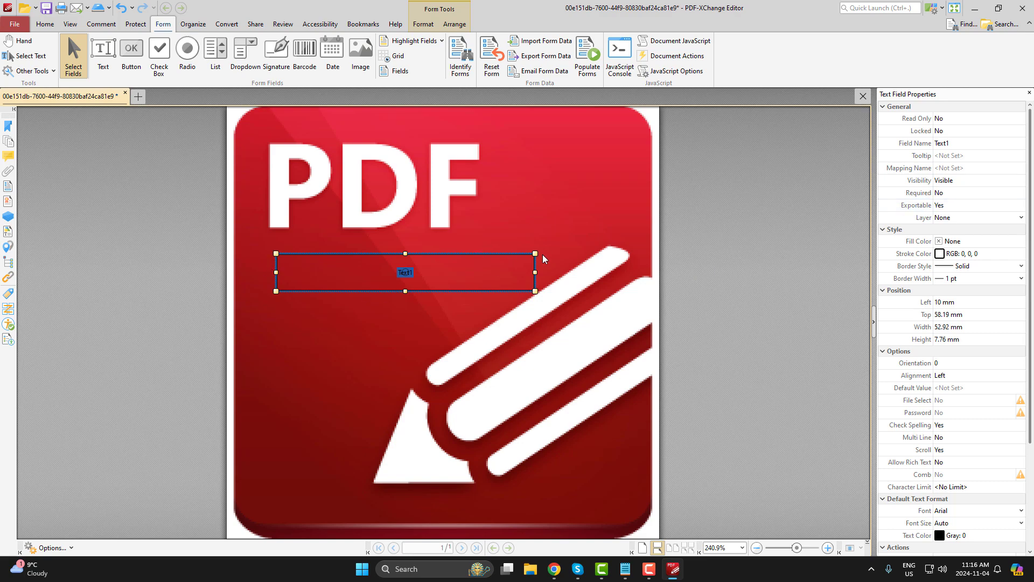
{"action": "mouse_move", "coordinate": [938, 217]}
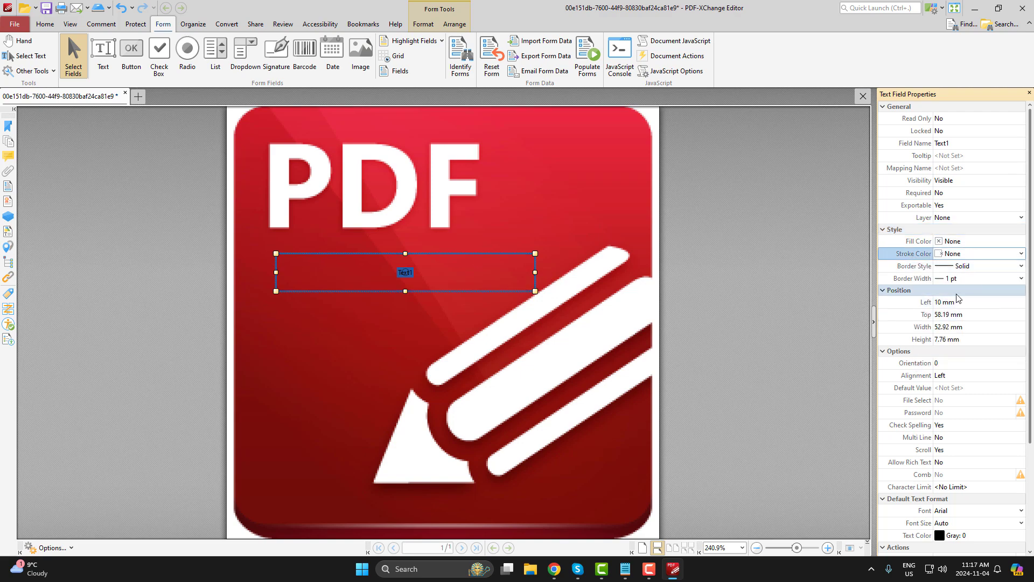
{"action": "scroll", "scroll_direction": "down", "scroll_amount": 3}
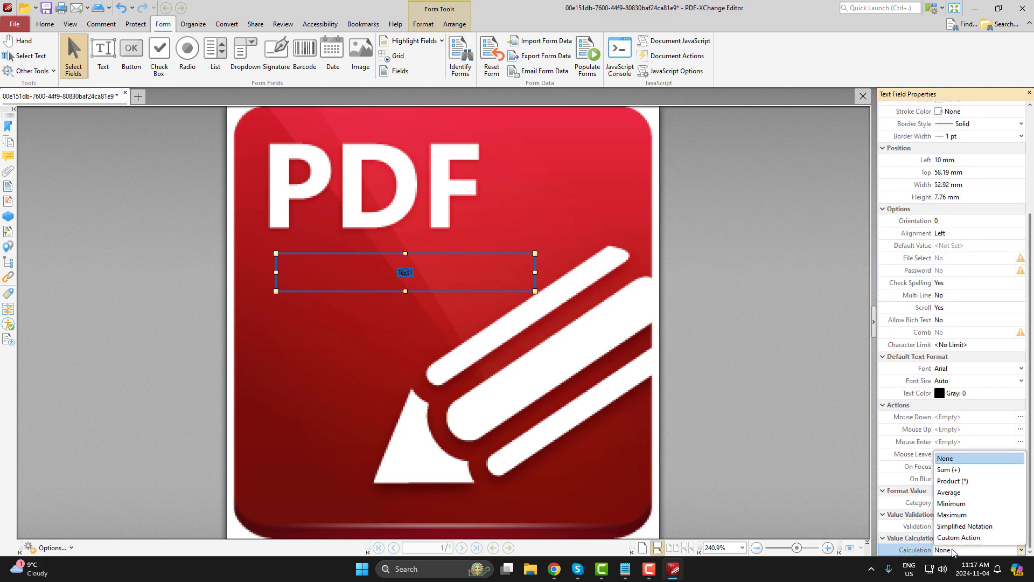
{"action": "mouse_move", "coordinate": [958, 537]}
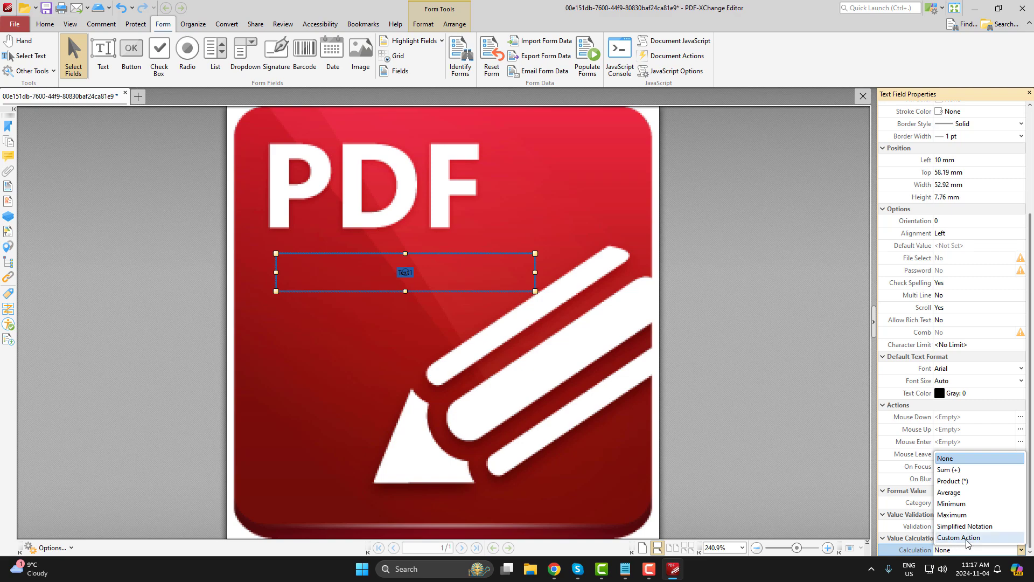
Set Text1's Calculation to Custom Action, running a JavaScript.
{"action": "left_click", "coordinate": [960, 538]}
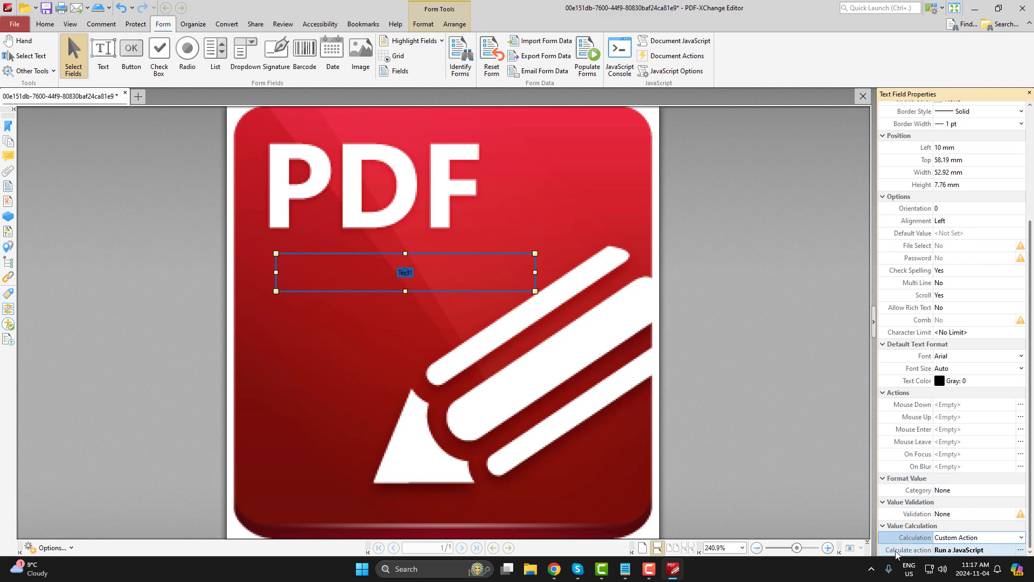
{"action": "mouse_move", "coordinate": [990, 551]}
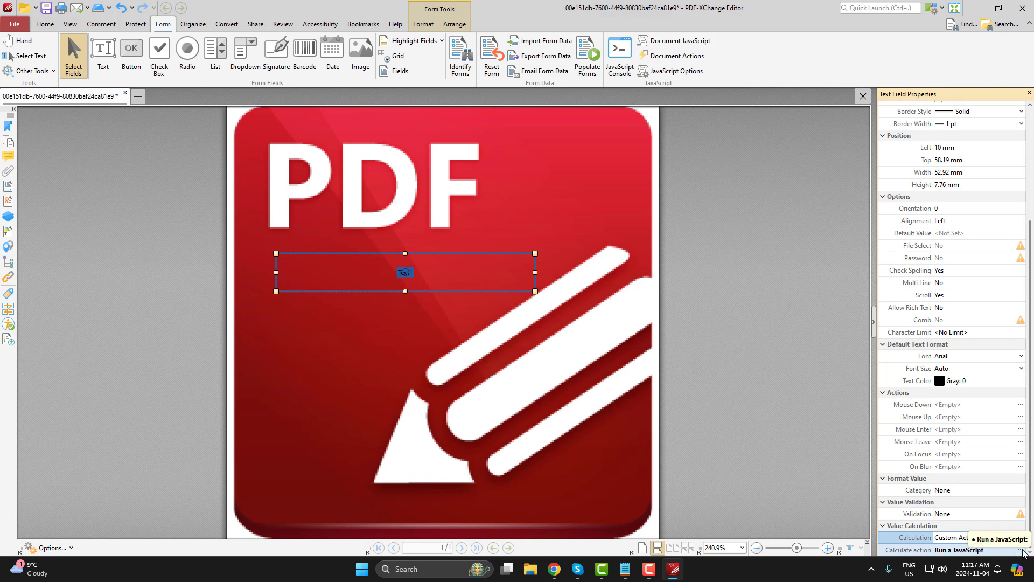
Enter a util.printd calculation script starting 'var d = new Date;' for the current date and time.
{"action": "left_click", "coordinate": [1027, 548]}
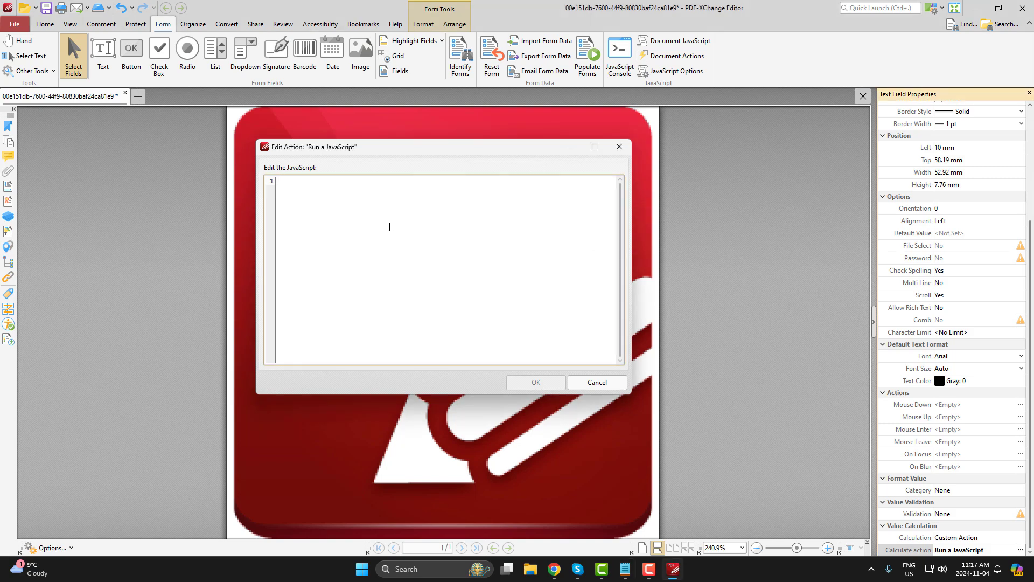
{"action": "type", "text": "var d = new Date;"}
{"action": "type", "text": "event.value = util.printd(\"yyyy/mm/dd/ HH:MM:ss\", d);"}
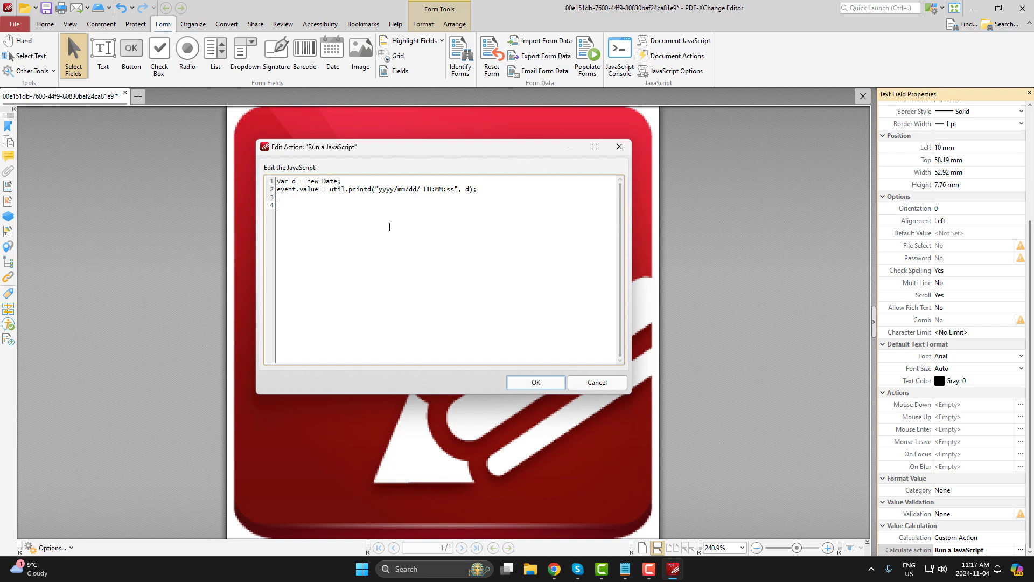
{"action": "left_click", "coordinate": [535, 382]}
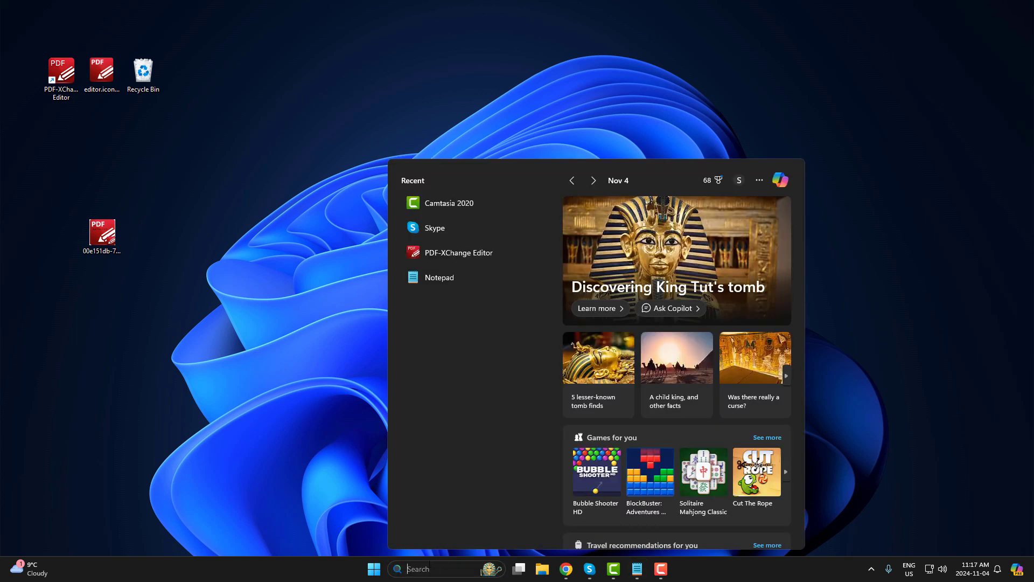
Close the Windows widgets news panel.
{"action": "left_click", "coordinate": [541, 568]}
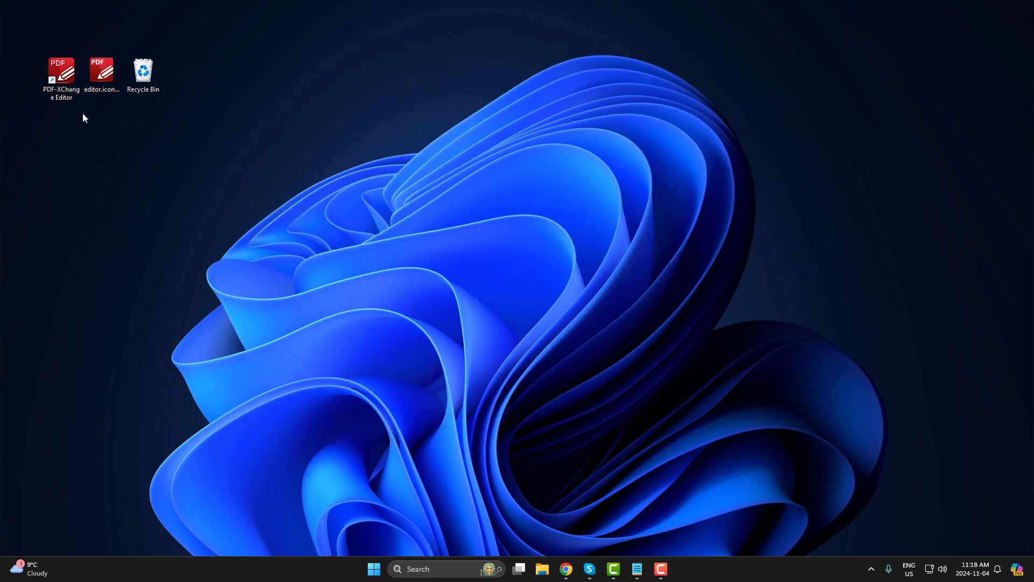
Relaunch the editor, open Sample Document and place the editor.icon date-time stamp on the right page.
{"action": "double_click", "coordinate": [60, 71]}
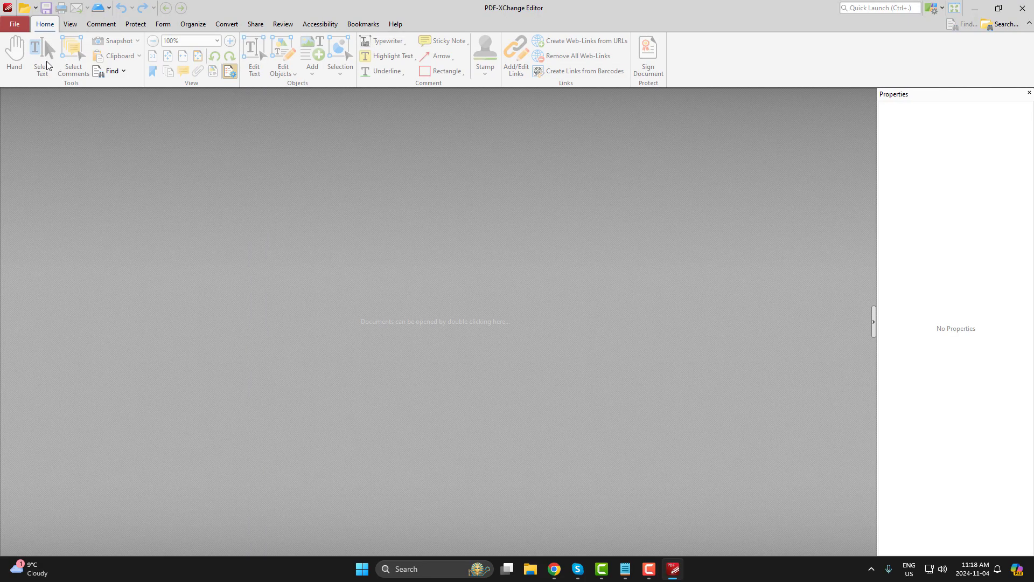
{"action": "left_click", "coordinate": [14, 24]}
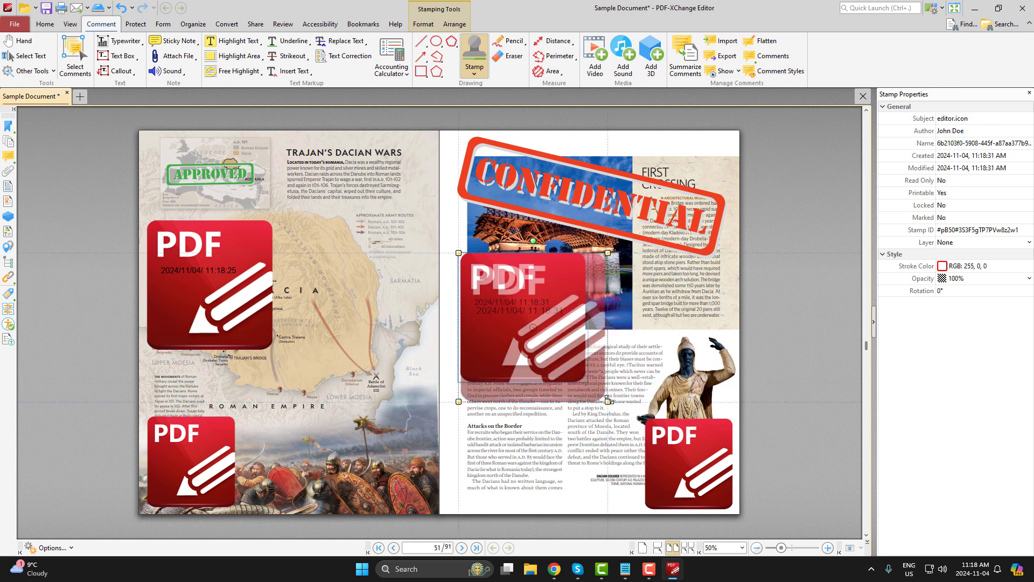
{"action": "left_click", "coordinate": [23, 40]}
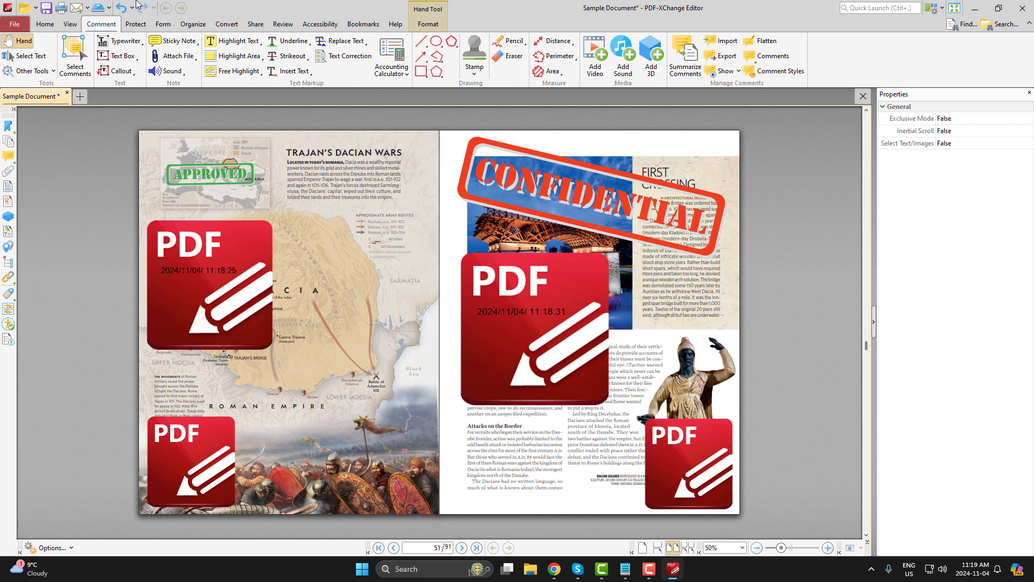
From the Stamps Palette, start a new custom stamp on a blank canvas.
{"action": "left_click", "coordinate": [474, 51]}
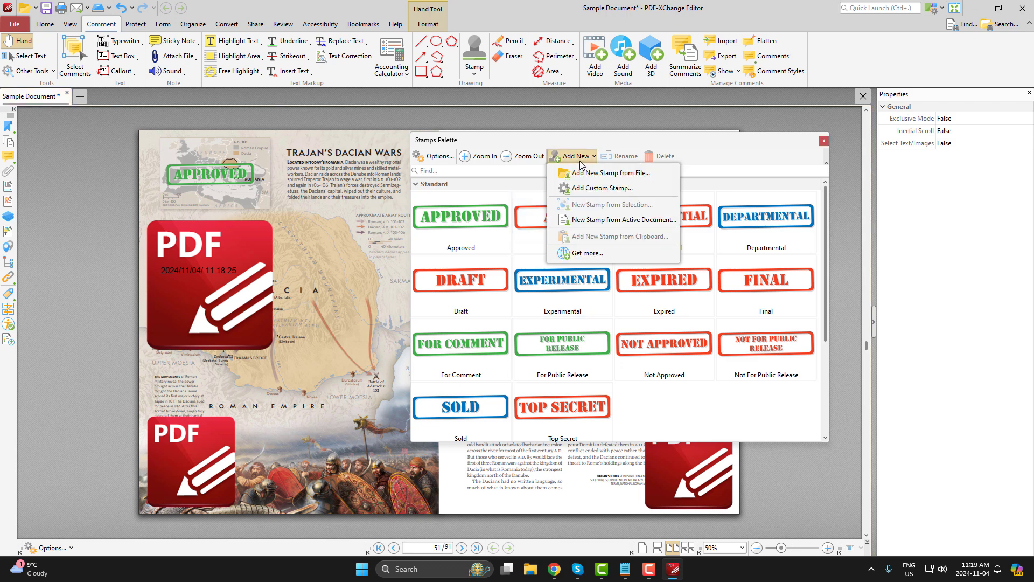
{"action": "left_click", "coordinate": [602, 188]}
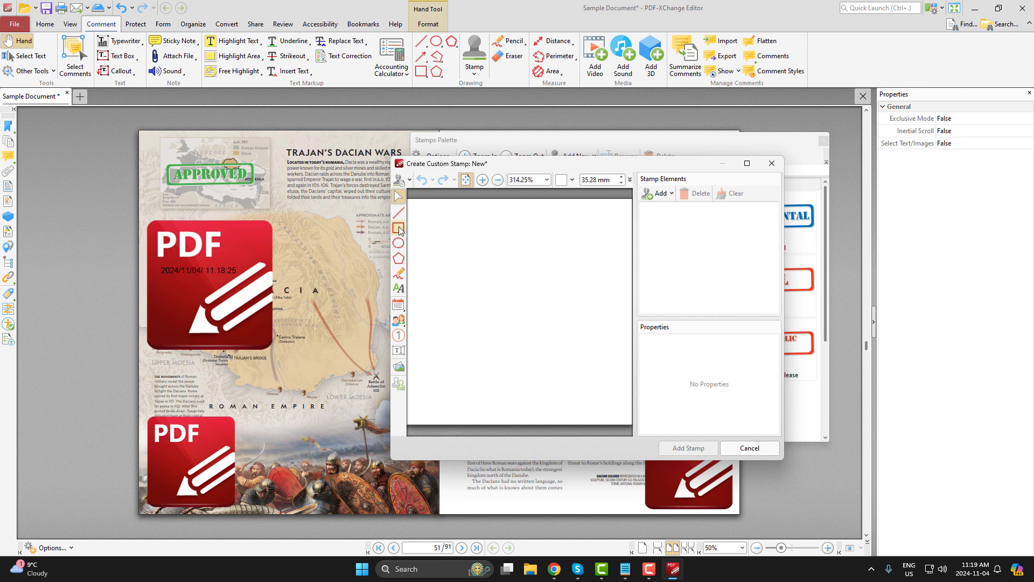
Draw a red line and a small rectangle, then add 'Lorem Ipsum' text to the stamp.
{"action": "left_click", "coordinate": [399, 212]}
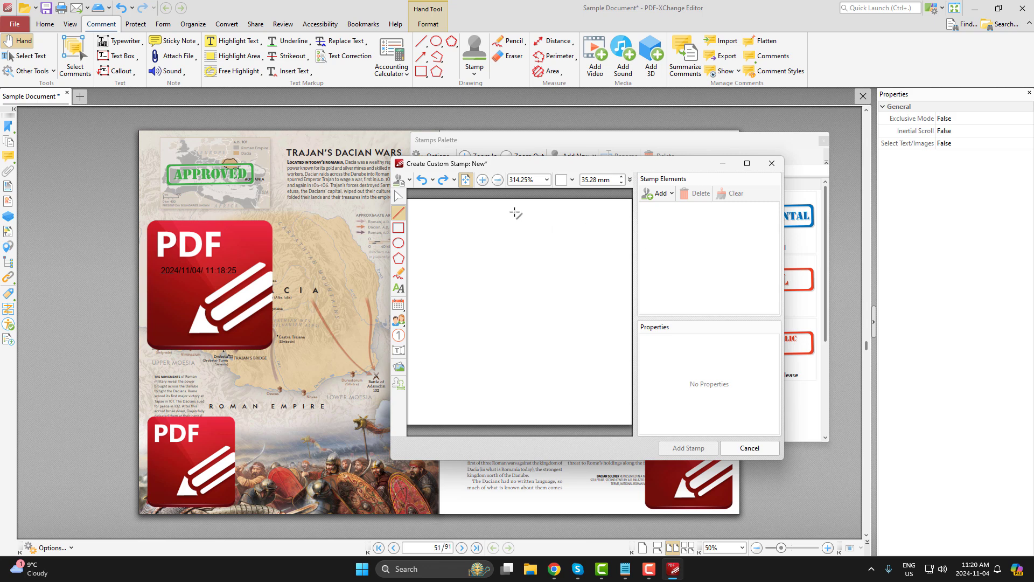
{"action": "left_click_drag", "start_coordinate": [501, 210], "coordinate": [618, 212]}
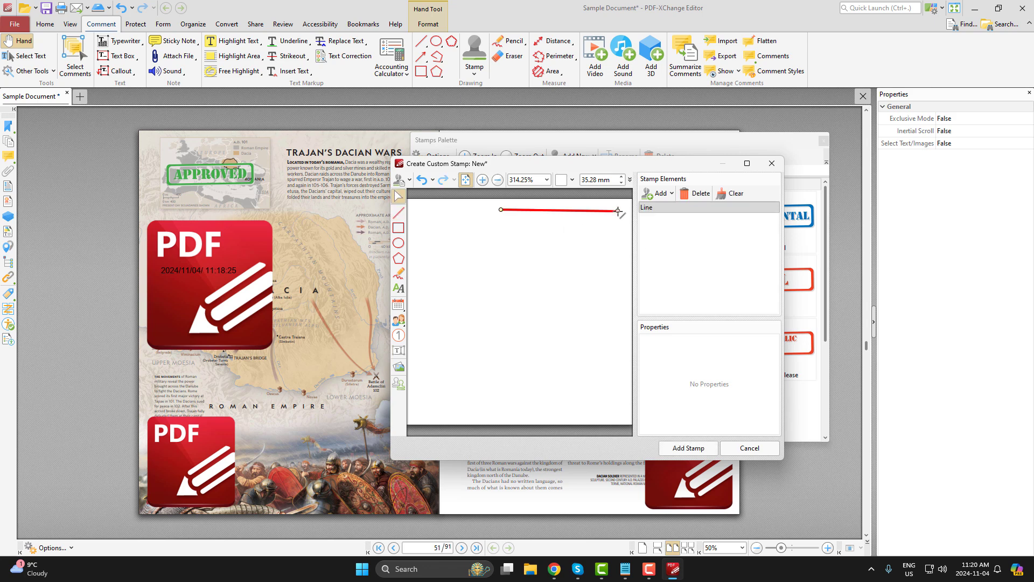
{"action": "left_click_drag", "start_coordinate": [424, 226], "coordinate": [475, 256]}
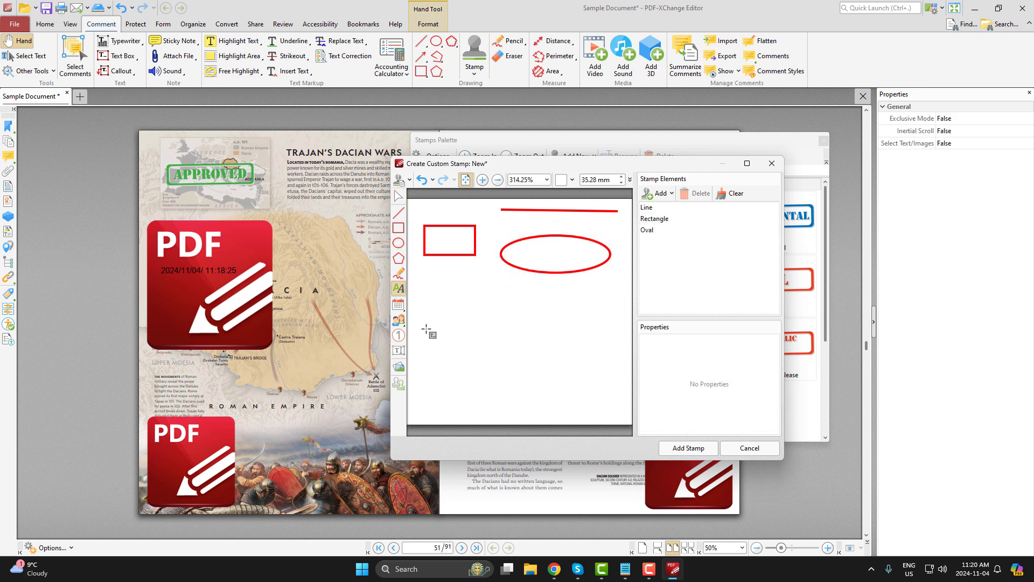
{"action": "type", "text": "Lo"}
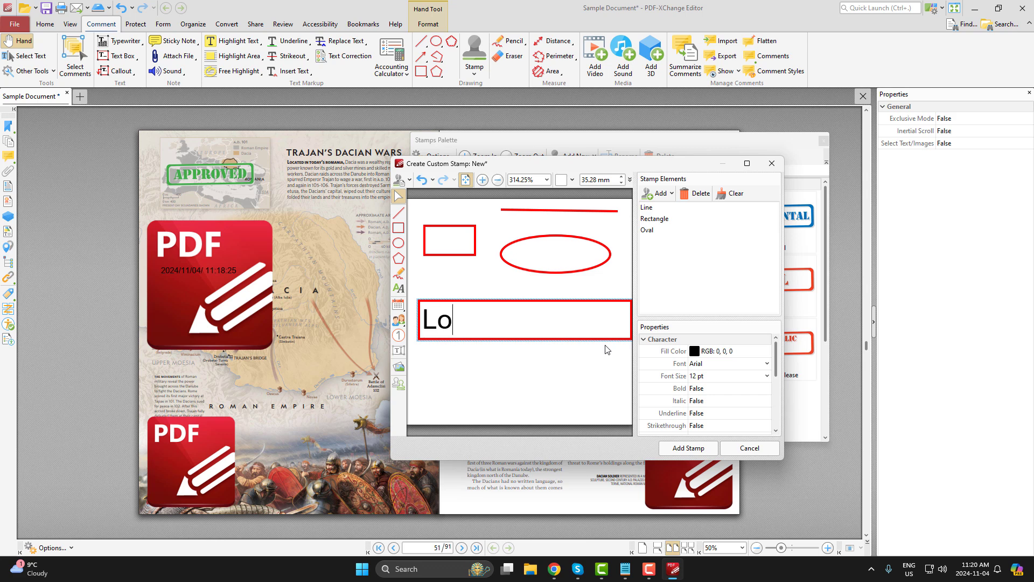
{"action": "type", "text": "rem Ipsu"}
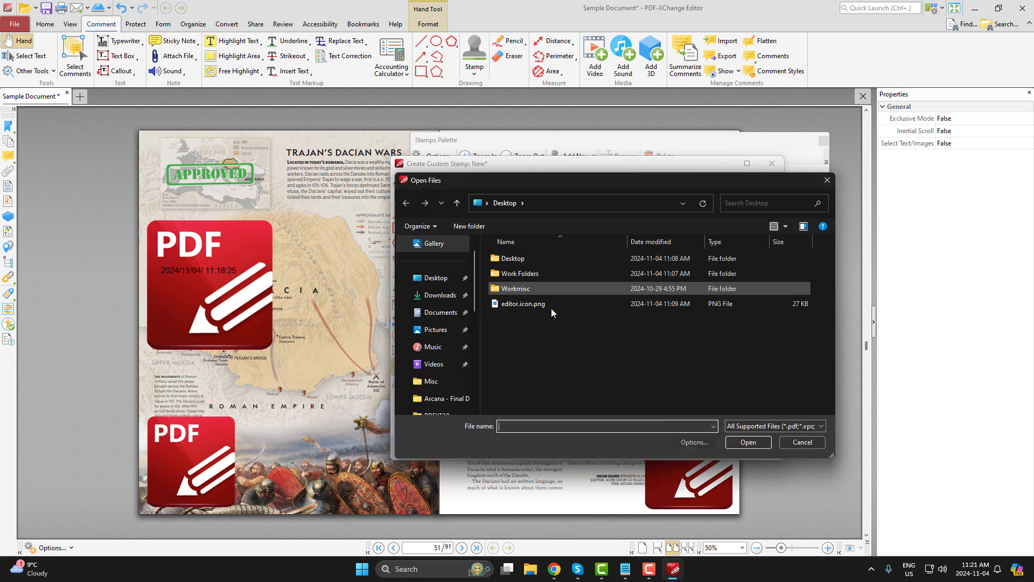
Add the chosen image file as an element on the custom stamp.
{"action": "left_click", "coordinate": [801, 442]}
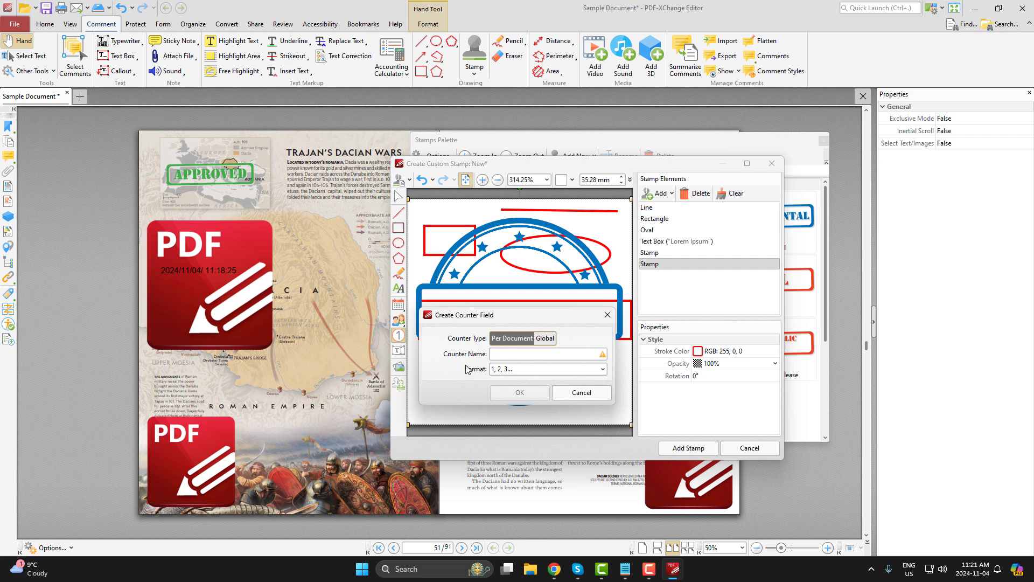
Name the counter field 'Counter', choose its counter type, and confirm.
{"action": "left_click", "coordinate": [547, 355]}
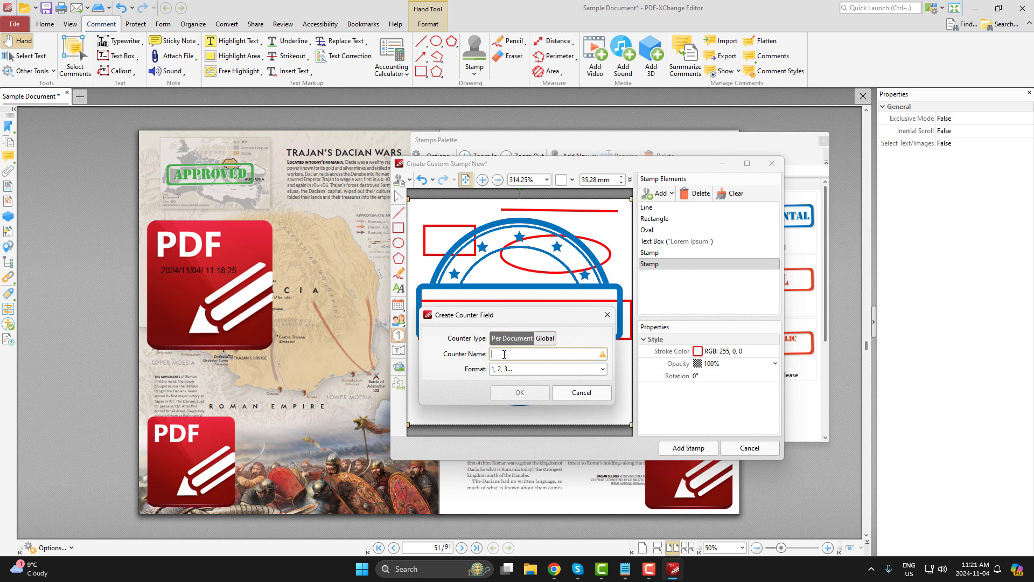
{"action": "type", "text": "Counter"}
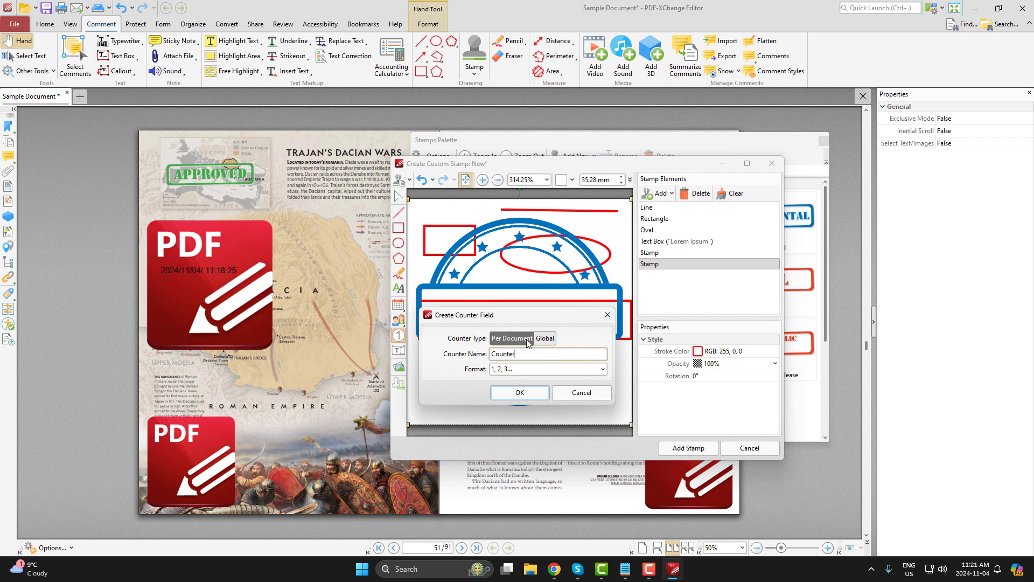
{"action": "mouse_move", "coordinate": [544, 338]}
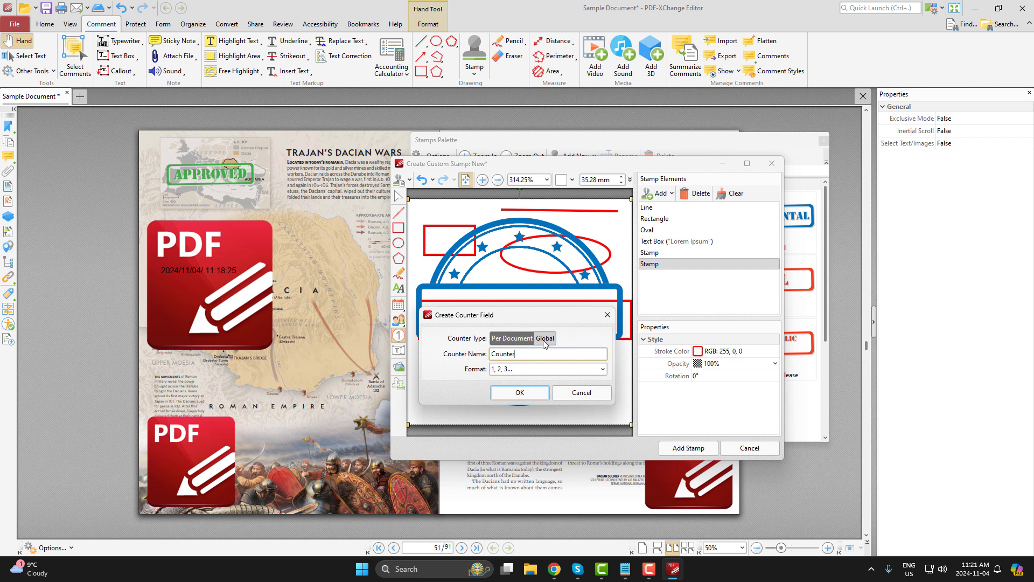
{"action": "left_click", "coordinate": [581, 393]}
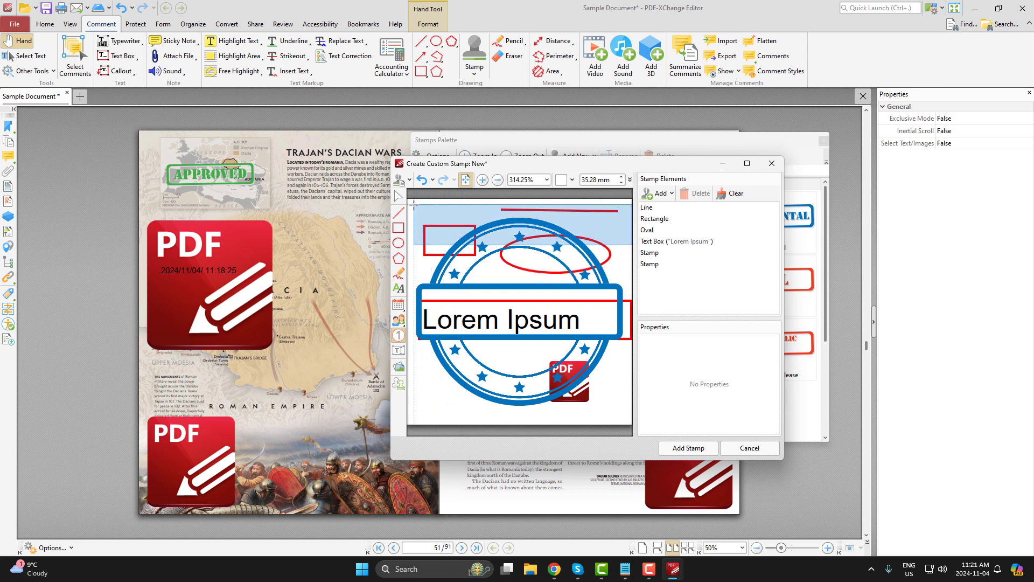
Place the counter at the top, then add a 04-Nov date field and a John Doe name field.
{"action": "left_click", "coordinate": [655, 193]}
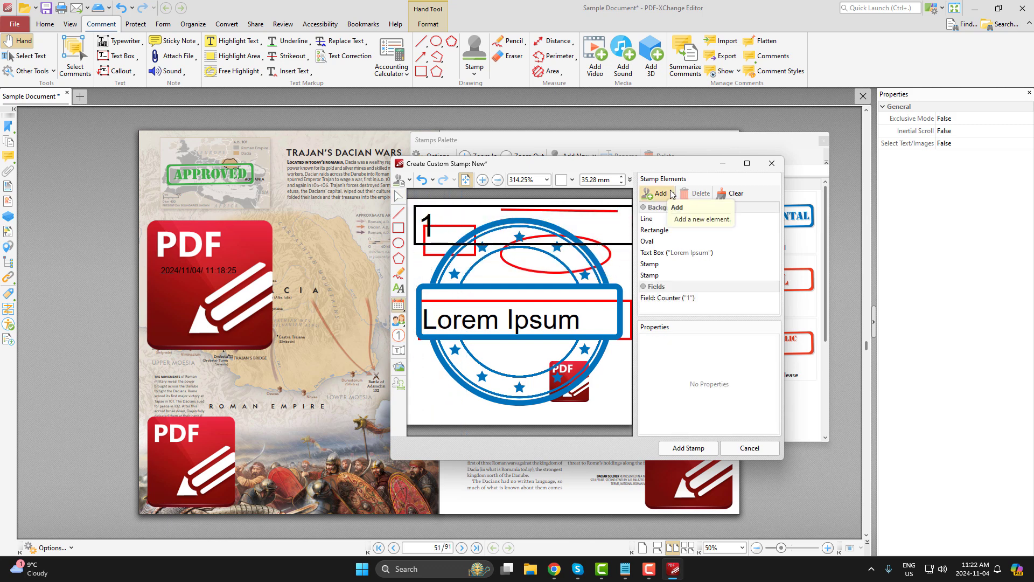
{"action": "left_click", "coordinate": [658, 193]}
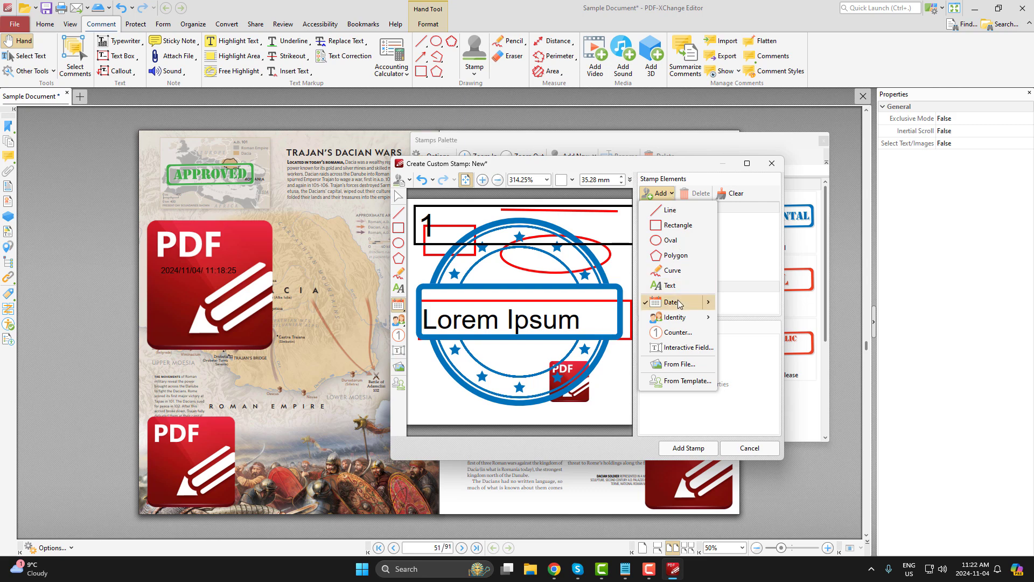
{"action": "left_click", "coordinate": [671, 302]}
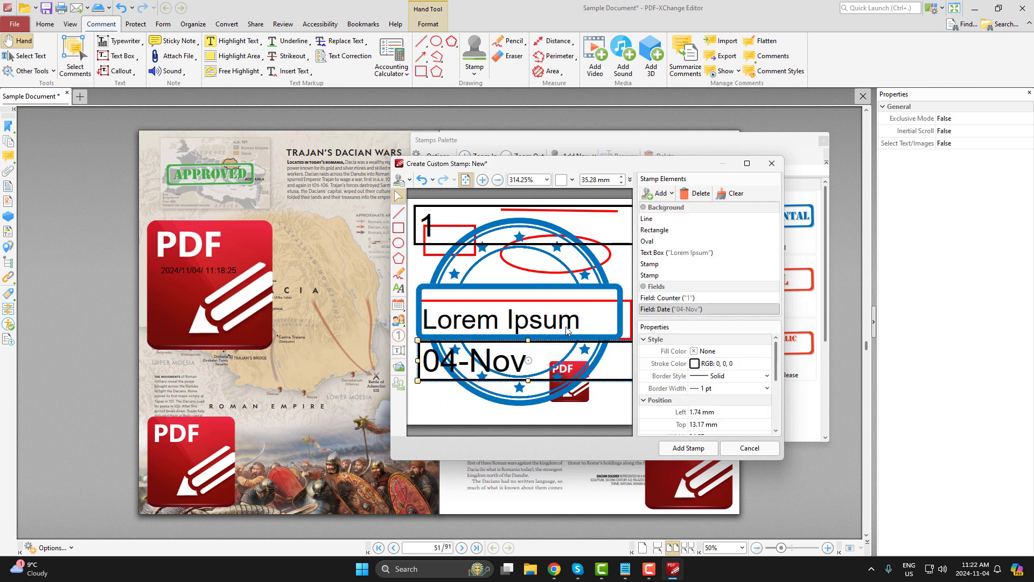
{"action": "left_click", "coordinate": [655, 194]}
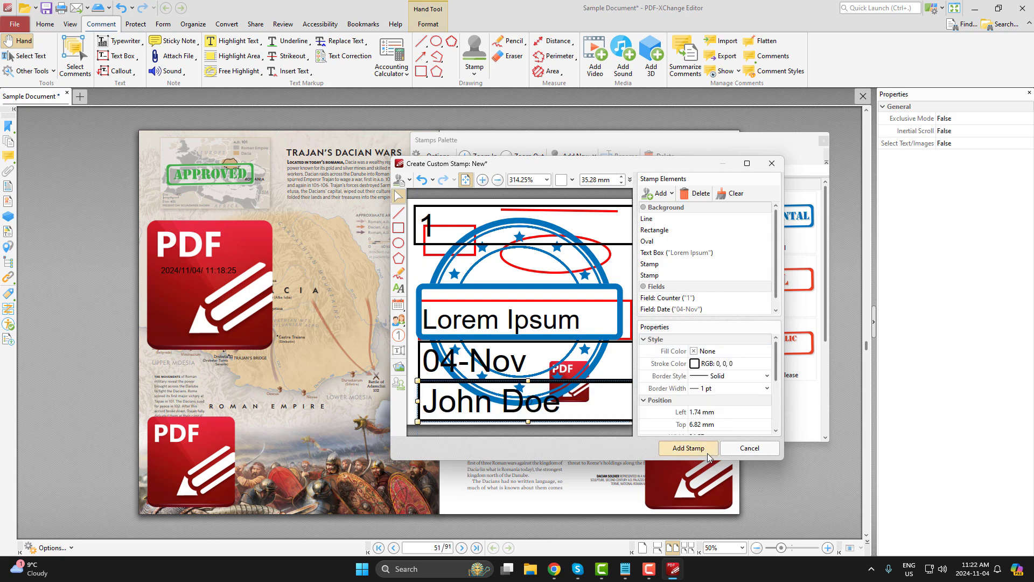
Save the stamp as Untitled in My Stamps, stamp it twice on the left page, and close the palette.
{"action": "left_click", "coordinate": [688, 449]}
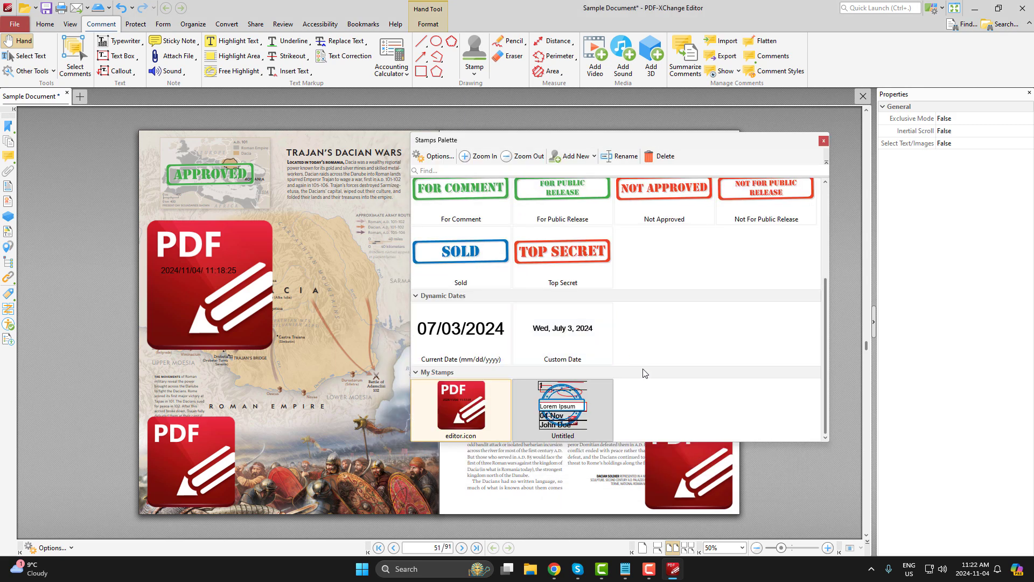
{"action": "left_click", "coordinate": [562, 408]}
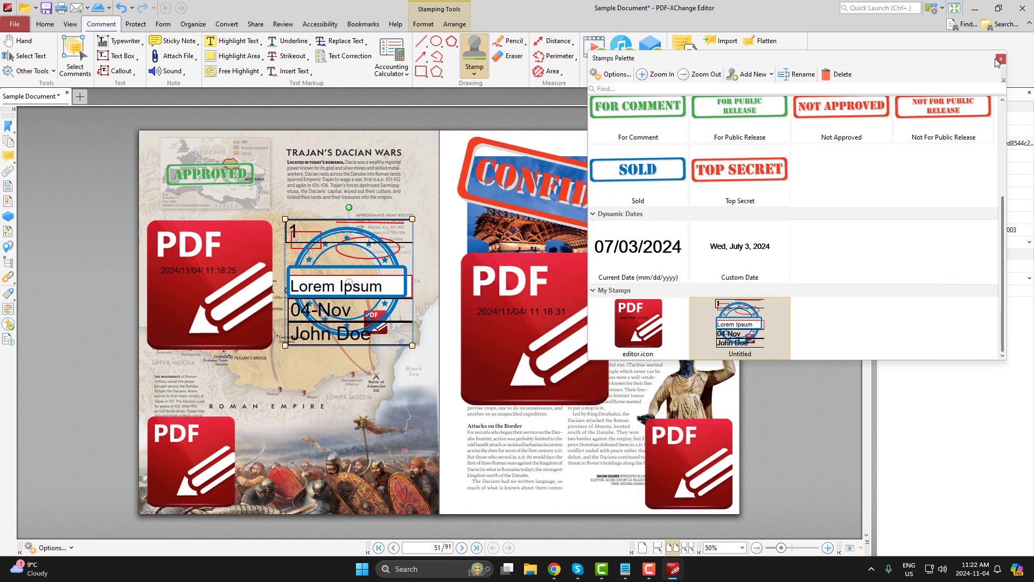
{"action": "left_click", "coordinate": [1000, 59]}
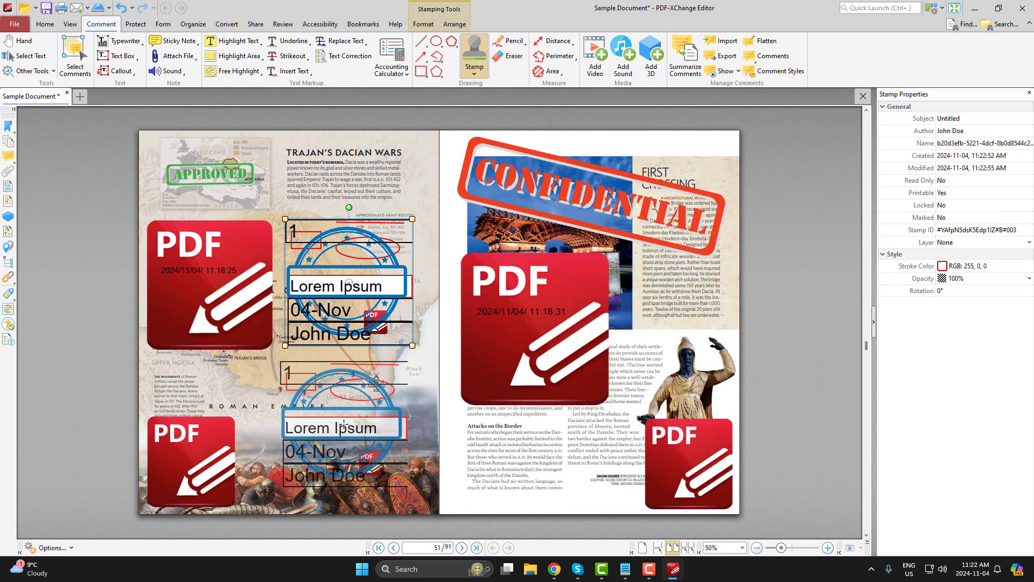